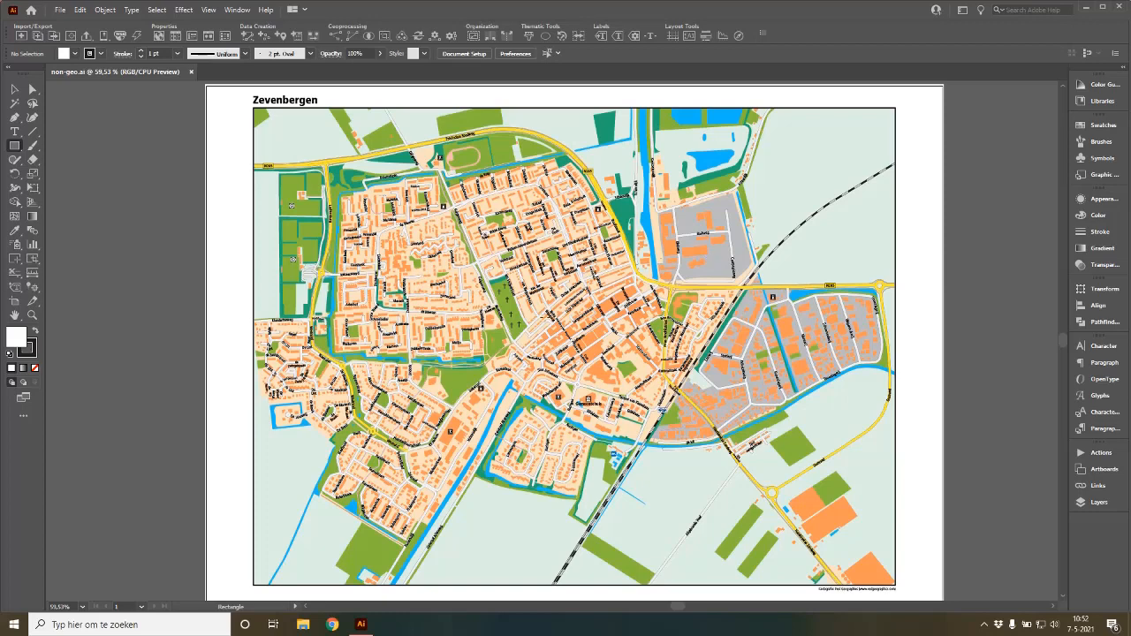
Step: Reveal the map location tools flyout to get the MAP Page Location Tool
click(32, 288)
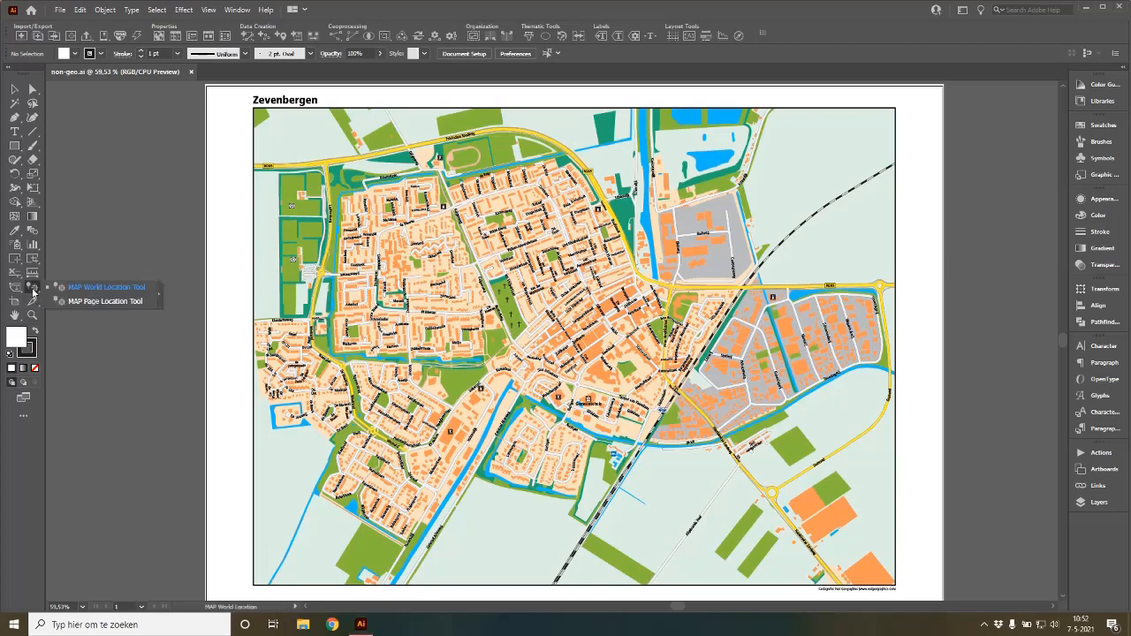
mouse_move(88, 305)
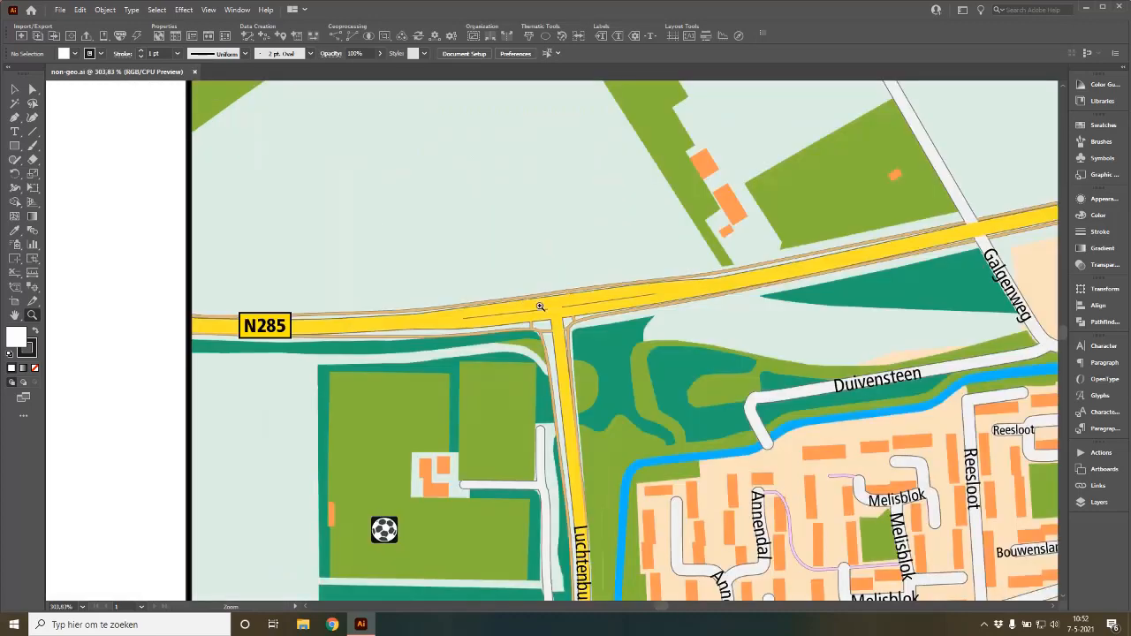
mouse_move(178, 283)
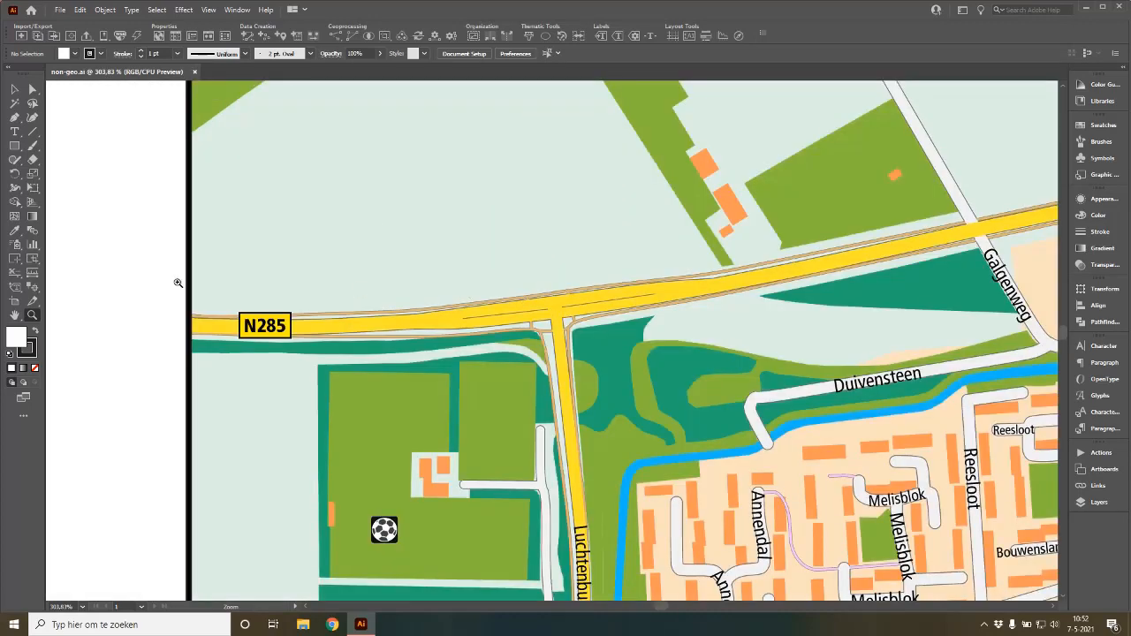
mouse_move(33, 288)
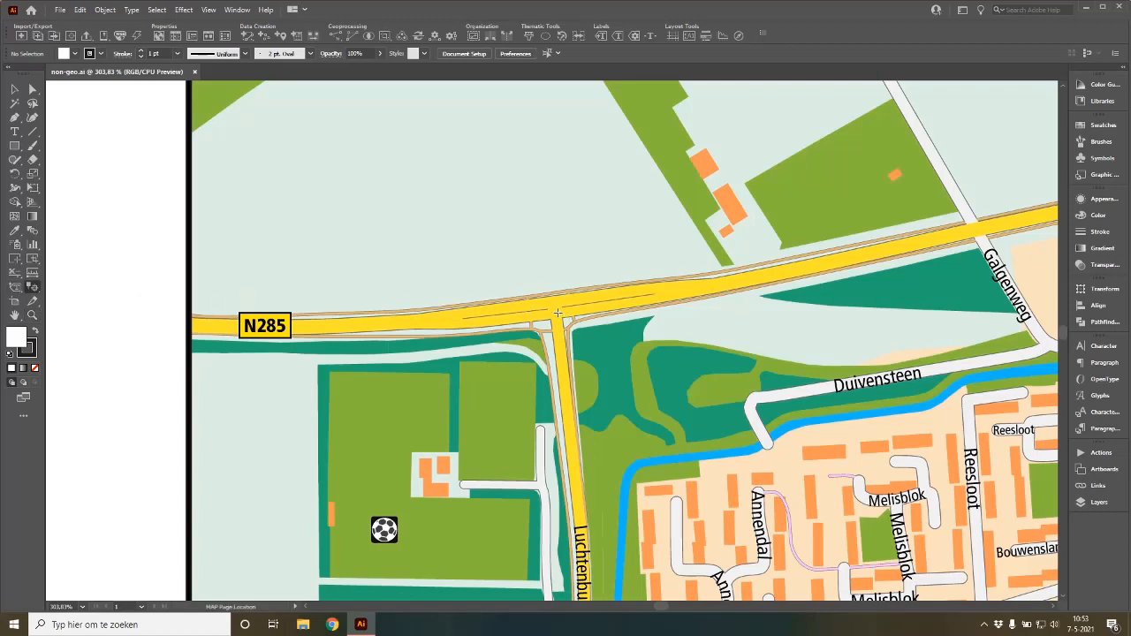
mouse_move(556, 308)
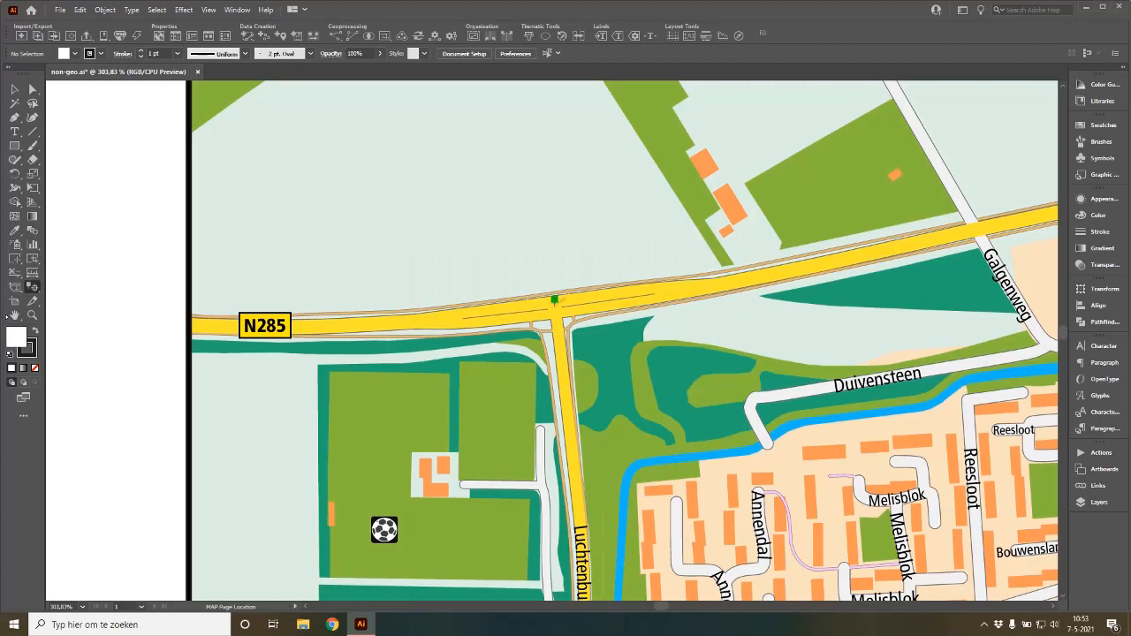
mouse_move(237, 10)
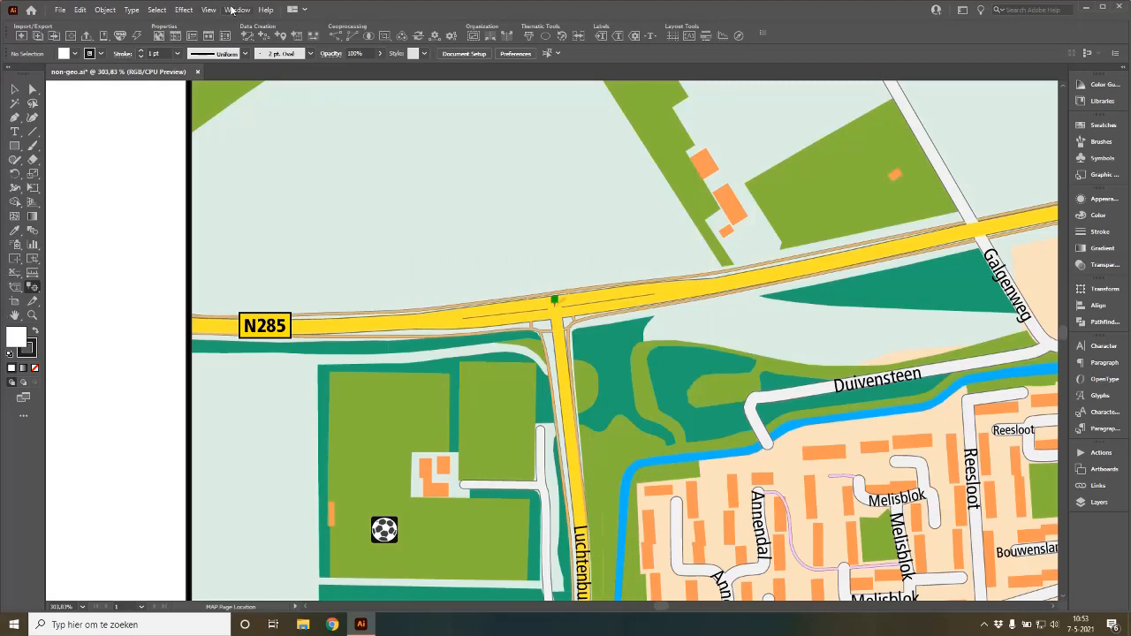
Step: Zoom out to the whole map, then confirm the third page location beside Zandweg
click(208, 10)
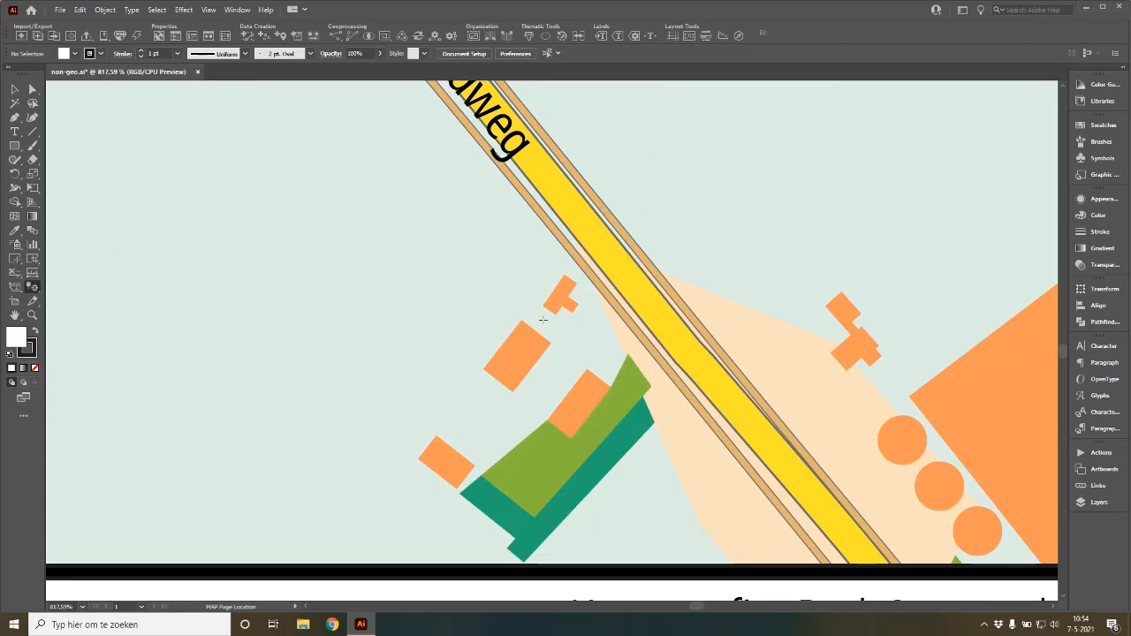
mouse_move(587, 370)
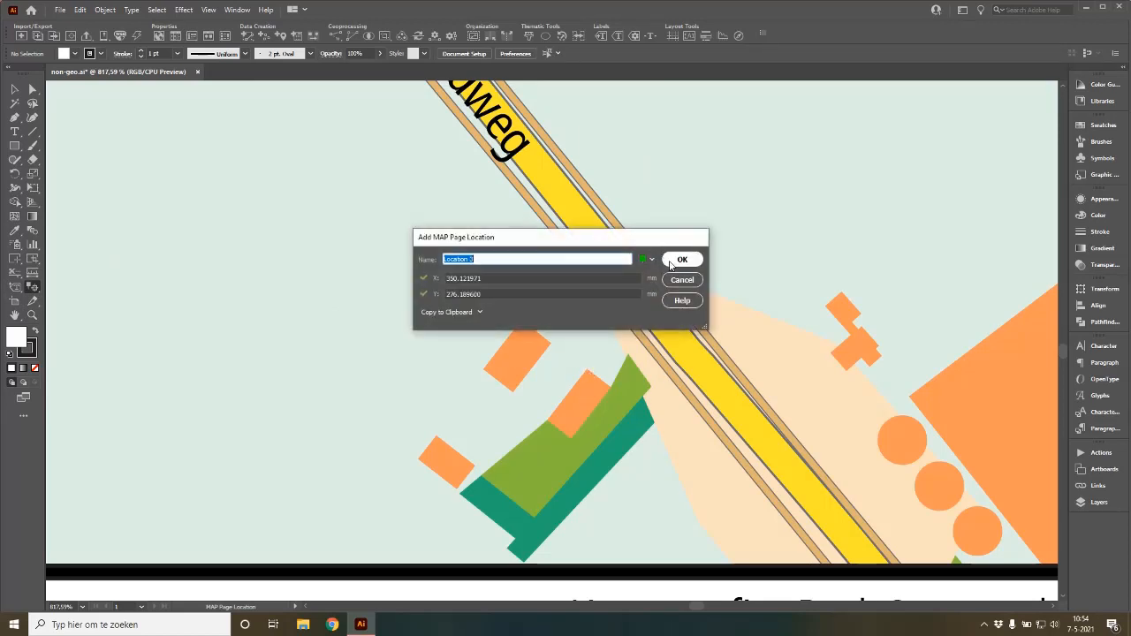
click(682, 259)
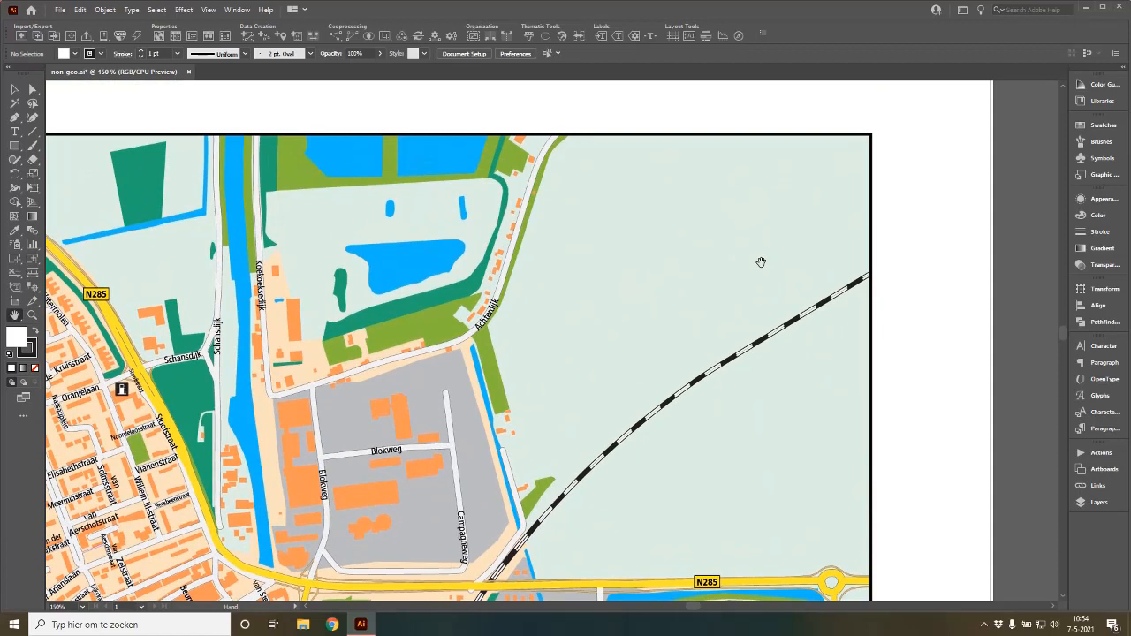
mouse_move(593, 213)
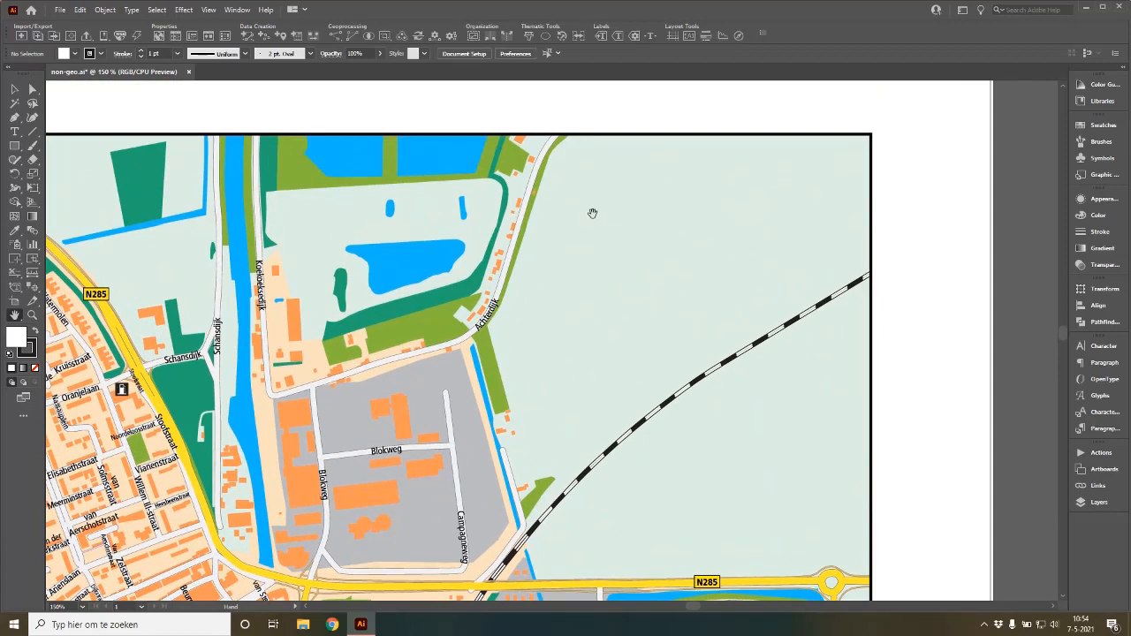
mouse_move(388, 197)
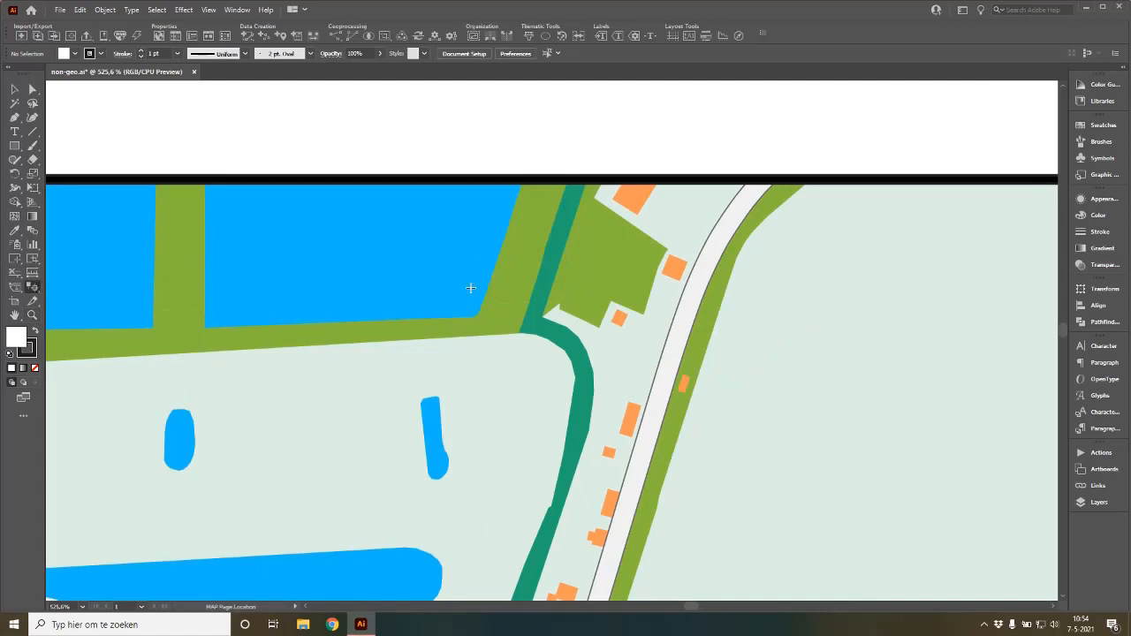
mouse_move(480, 317)
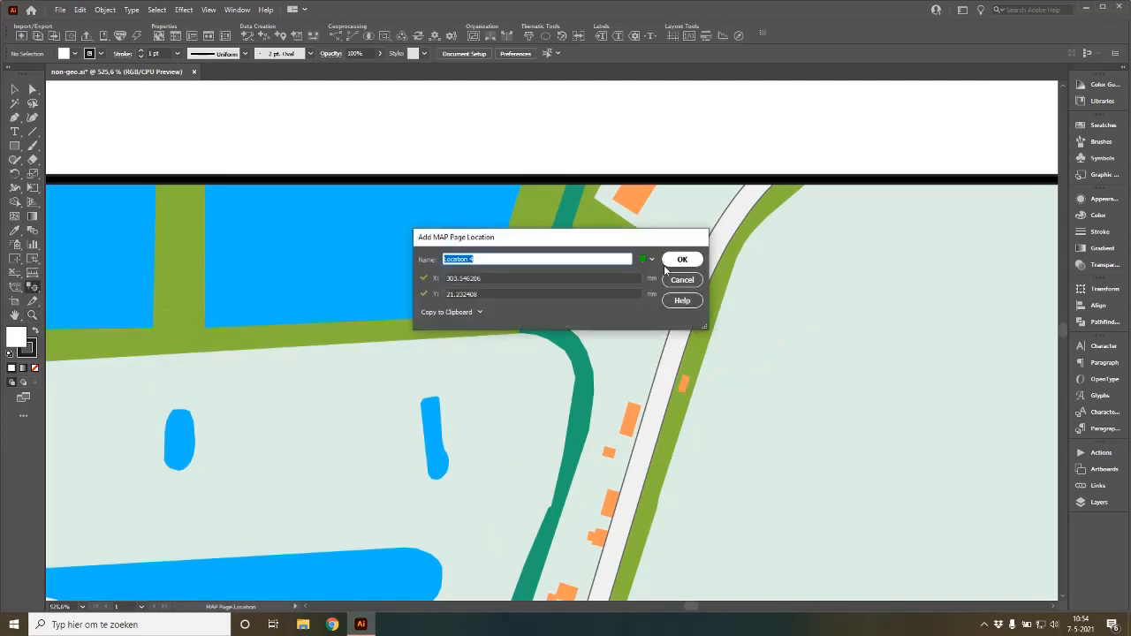
Step: Confirm the fourth page location at the water corner and open the View menu
click(682, 259)
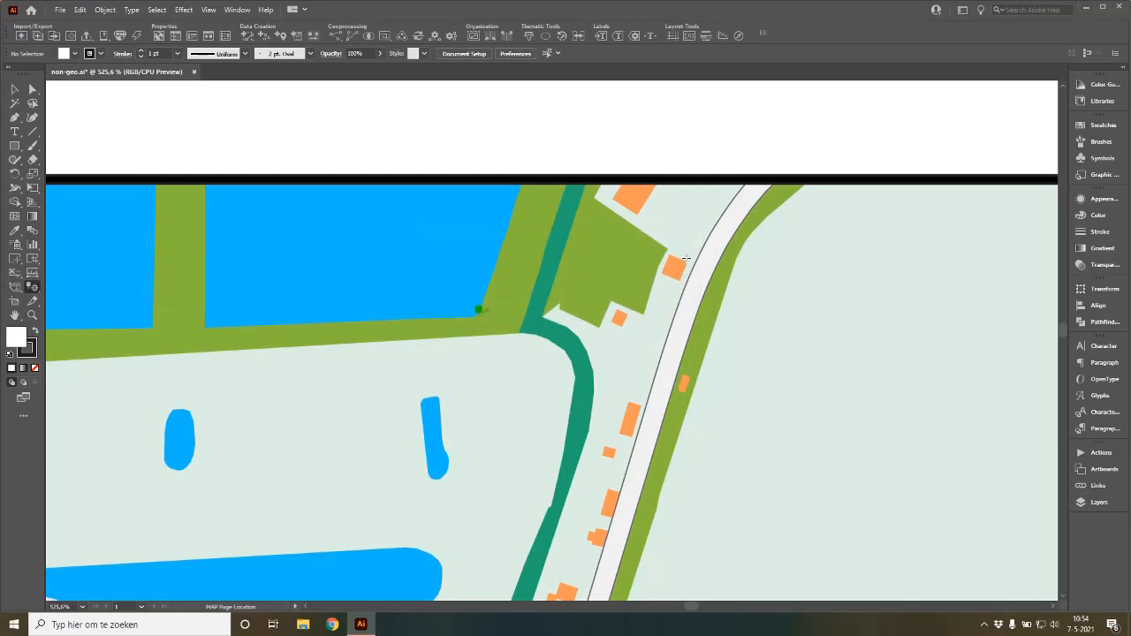
click(209, 9)
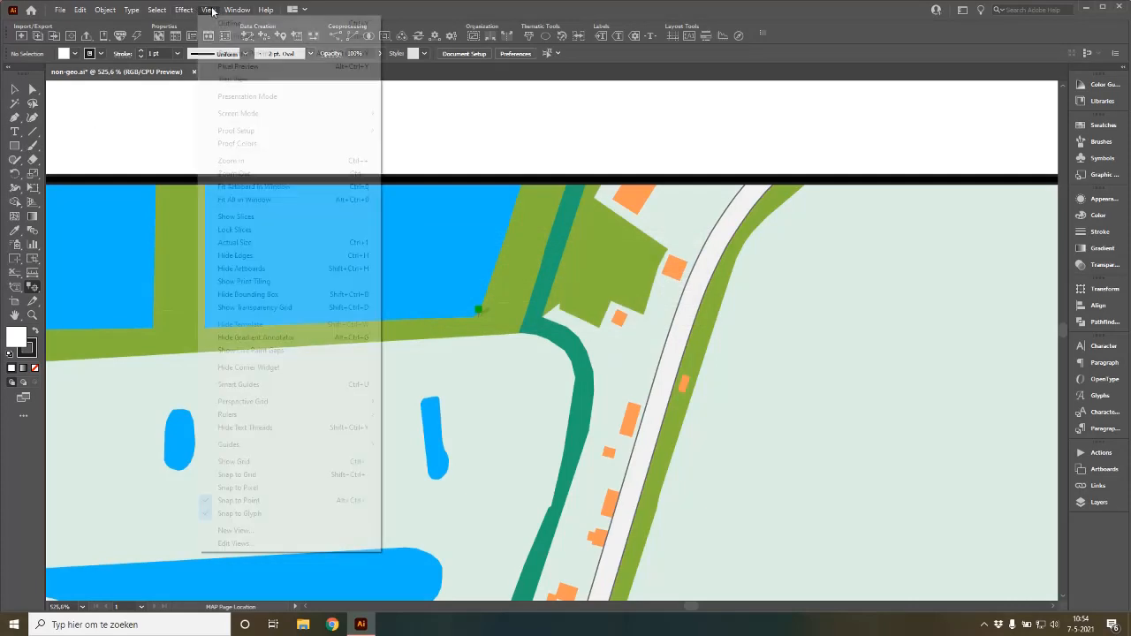
mouse_move(238, 201)
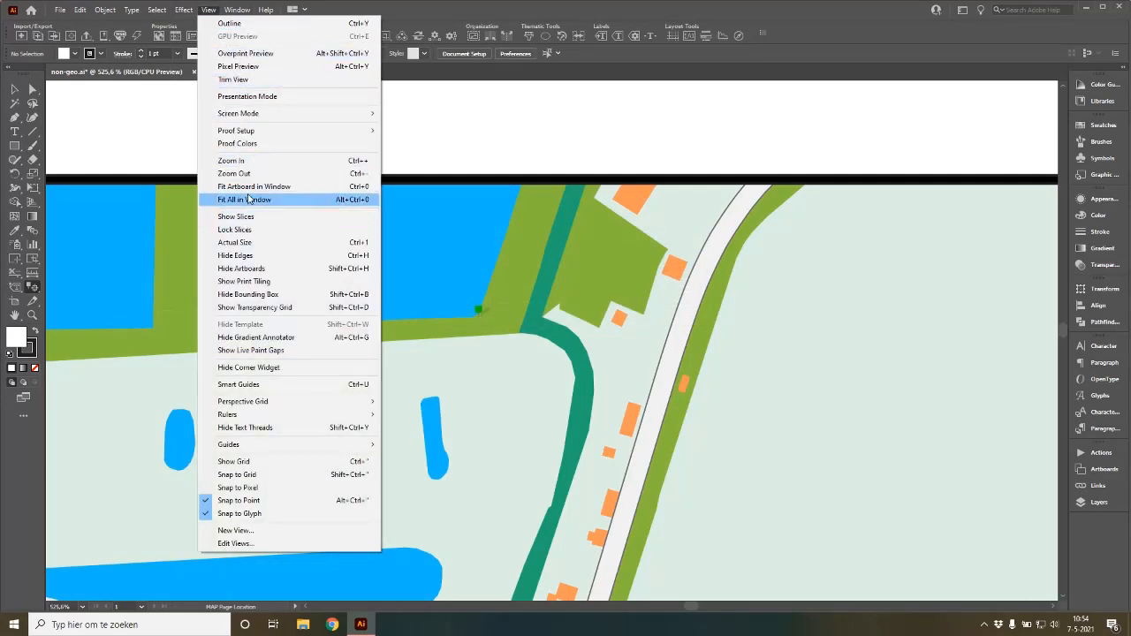
Step: Fit the whole Zevenbergen map in the window with View > Fit All in Window
click(244, 199)
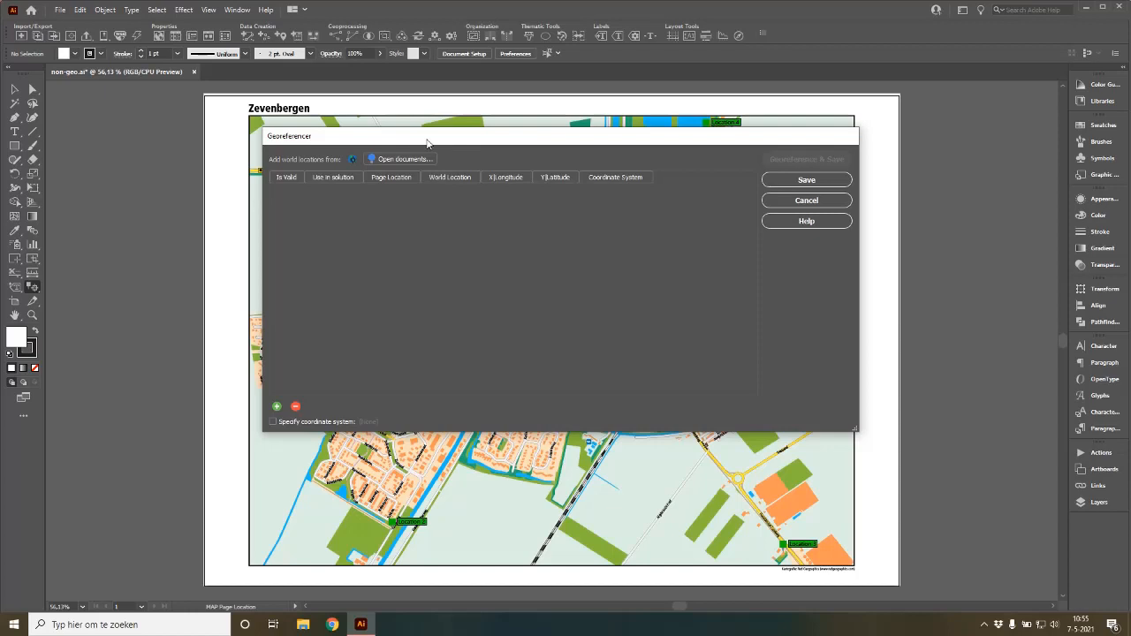
mouse_move(402, 153)
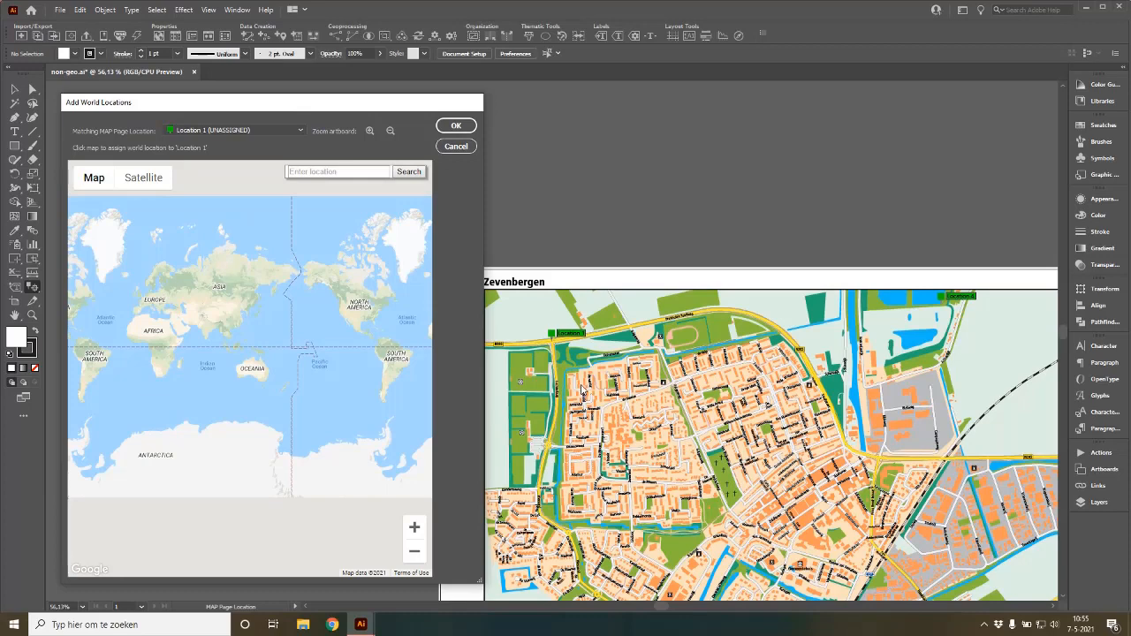
mouse_move(583, 389)
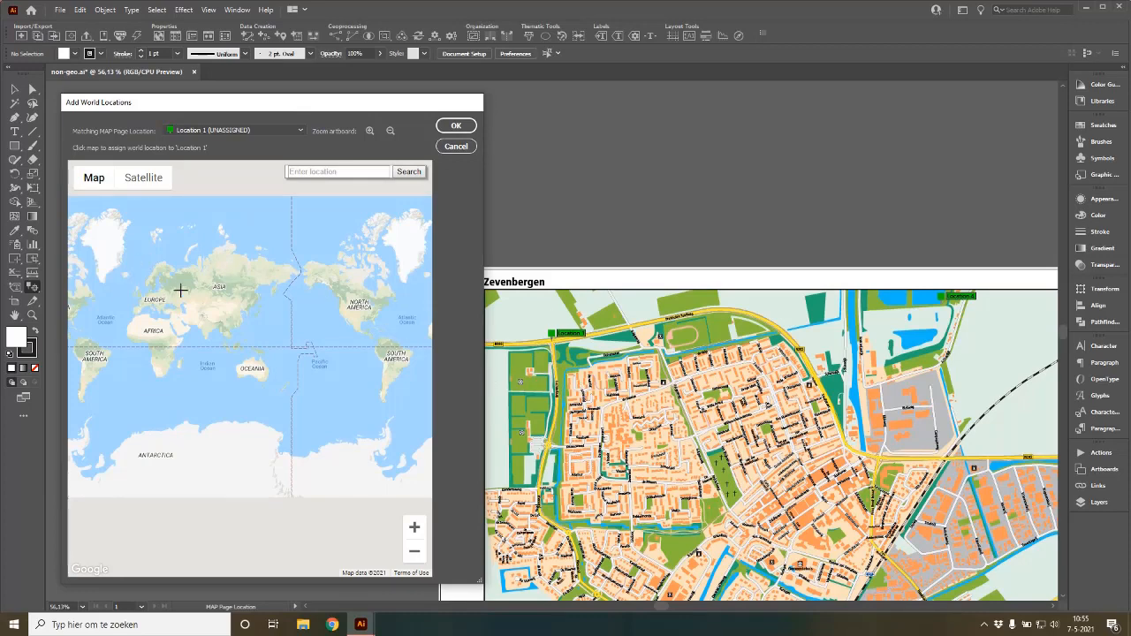
Step: Search 'Zeven' for Zevenbergen, switch to satellite, and pin Location 1 at N285/Westrand
click(339, 172)
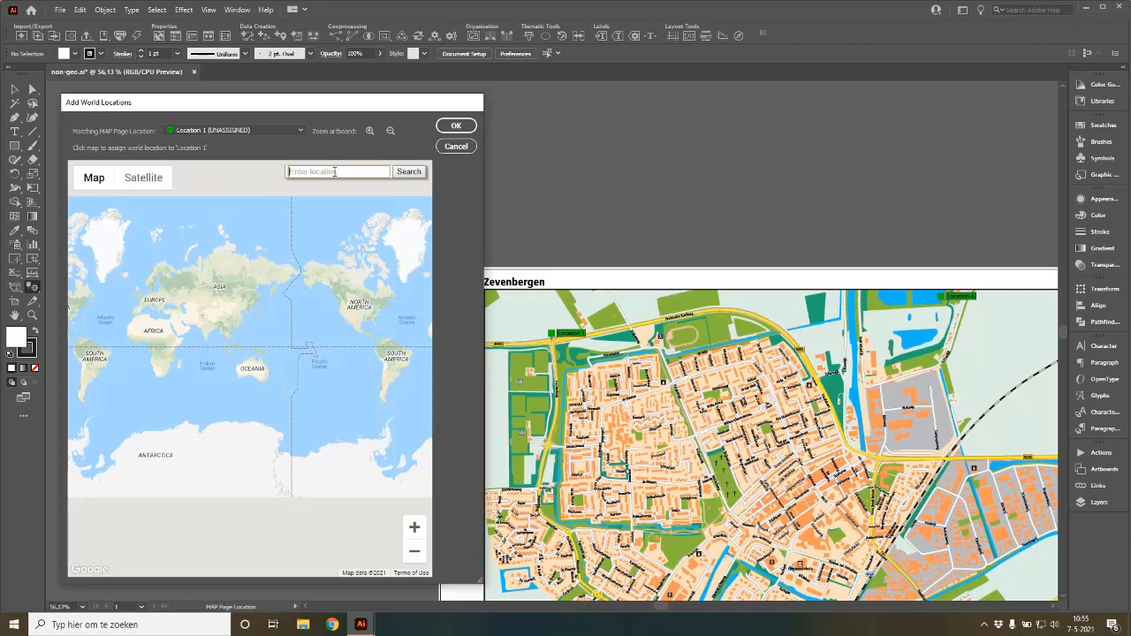
text(Zevenbergen)
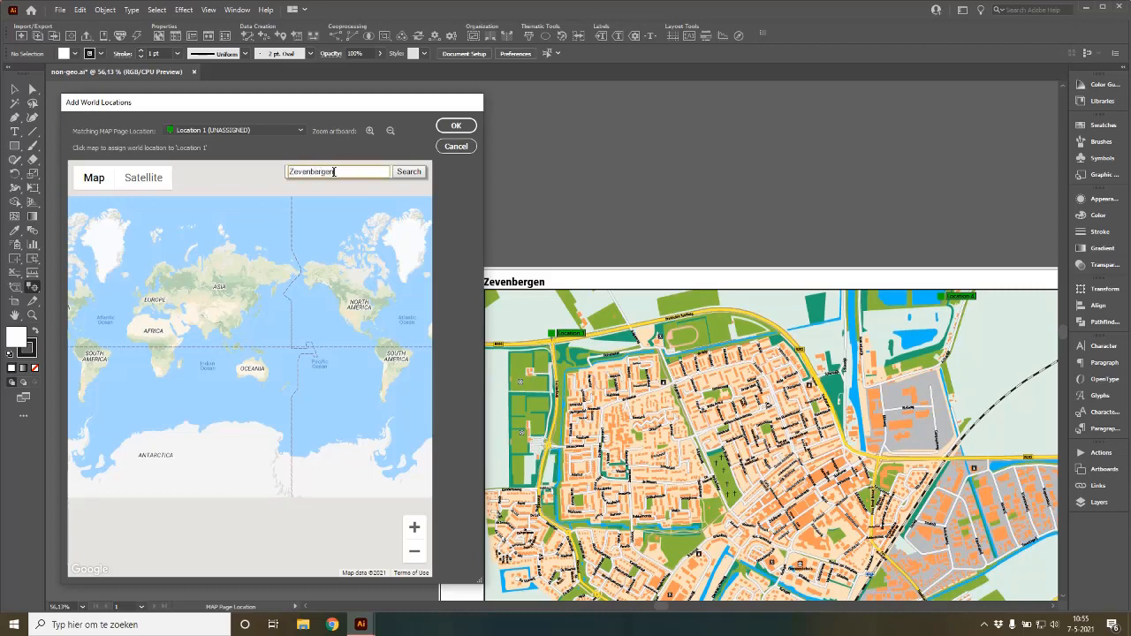
click(409, 172)
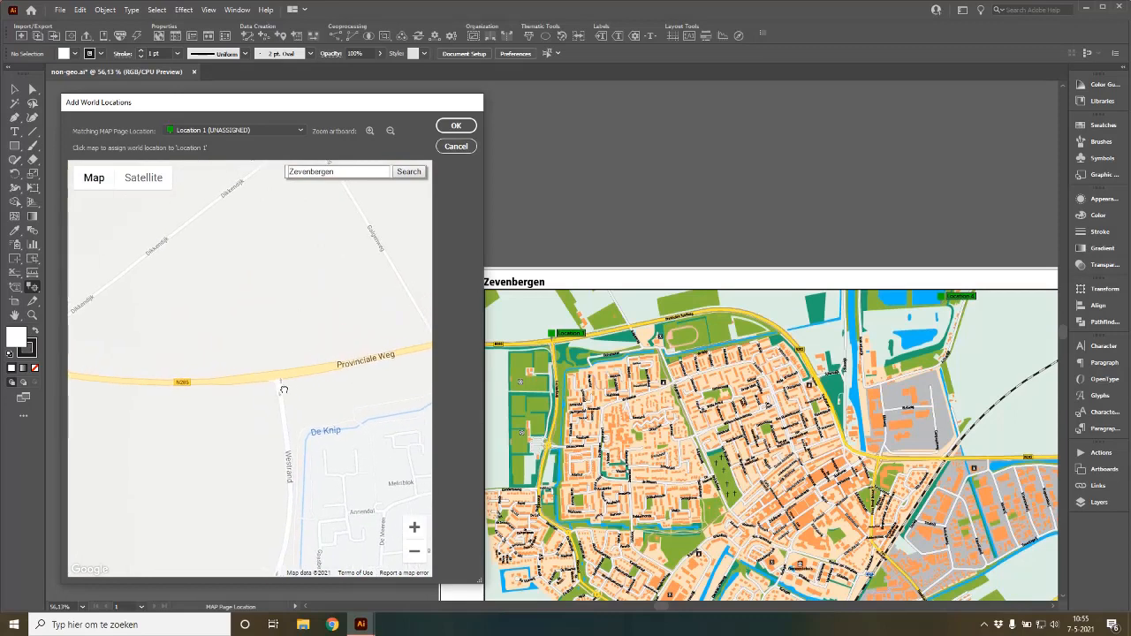
click(143, 178)
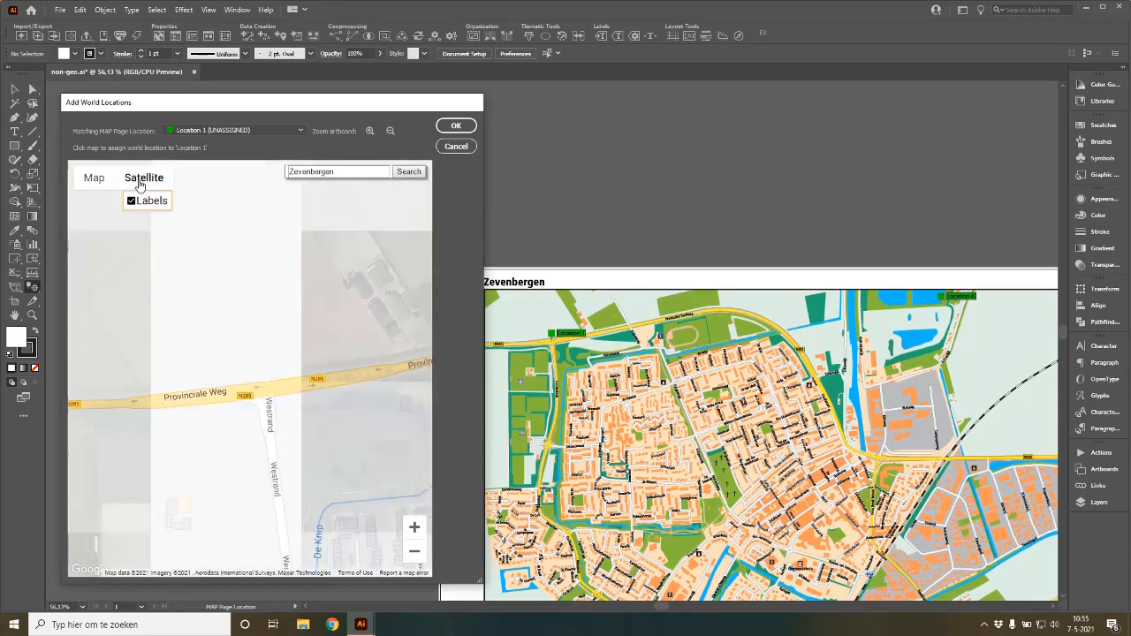
click(144, 178)
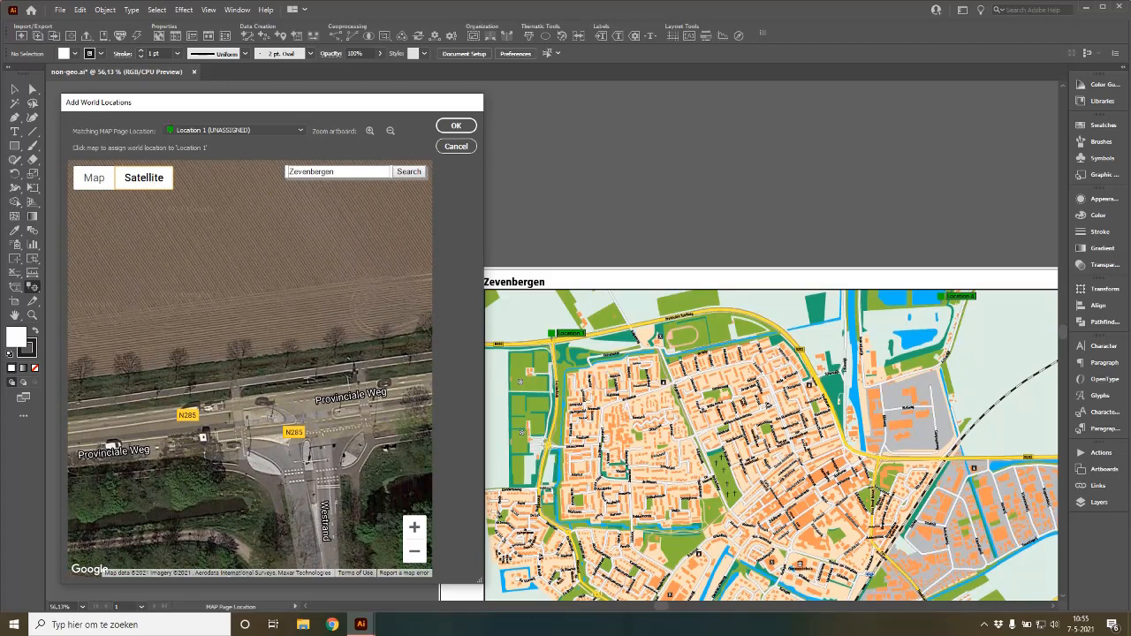
click(277, 367)
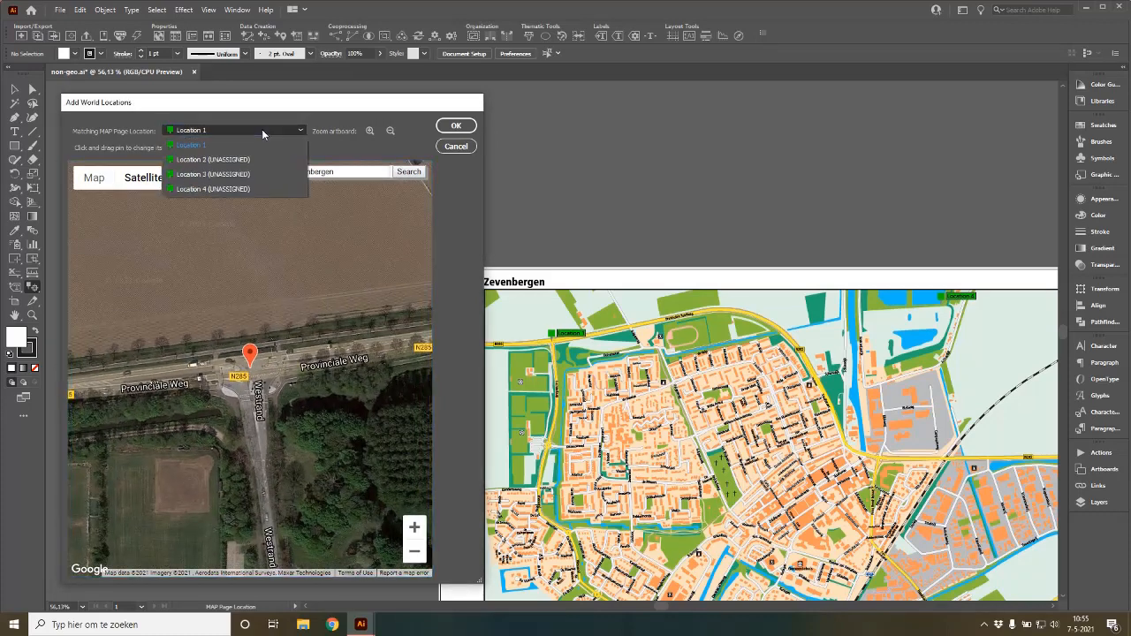
Step: Switch the active location, pan the satellite map, and pin Location 3 at its spot
click(213, 159)
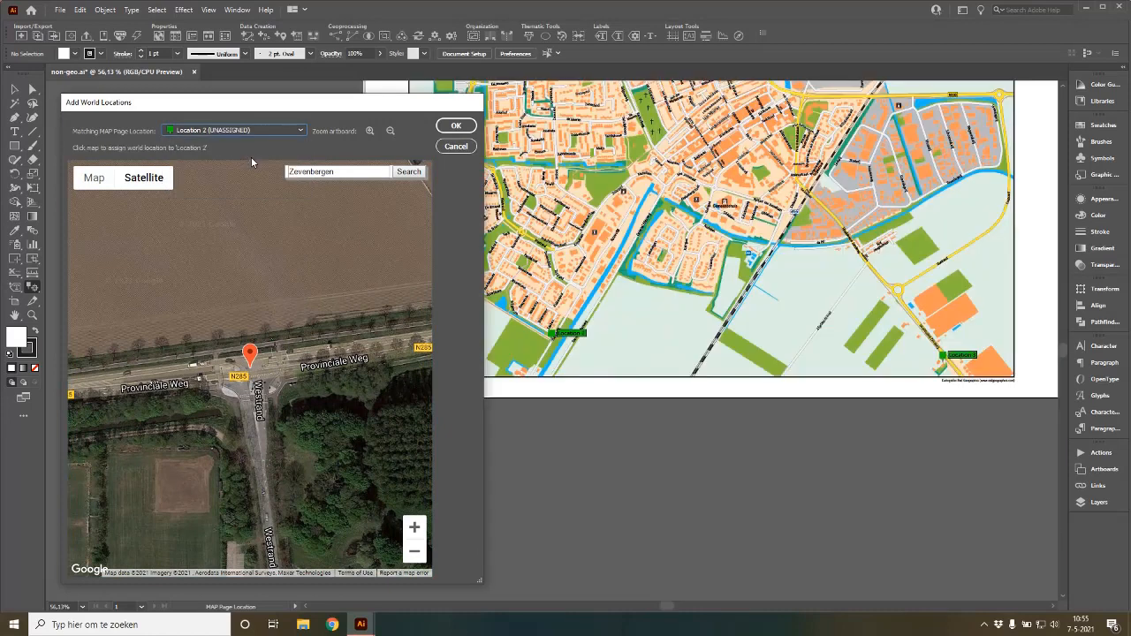
mouse_move(596, 239)
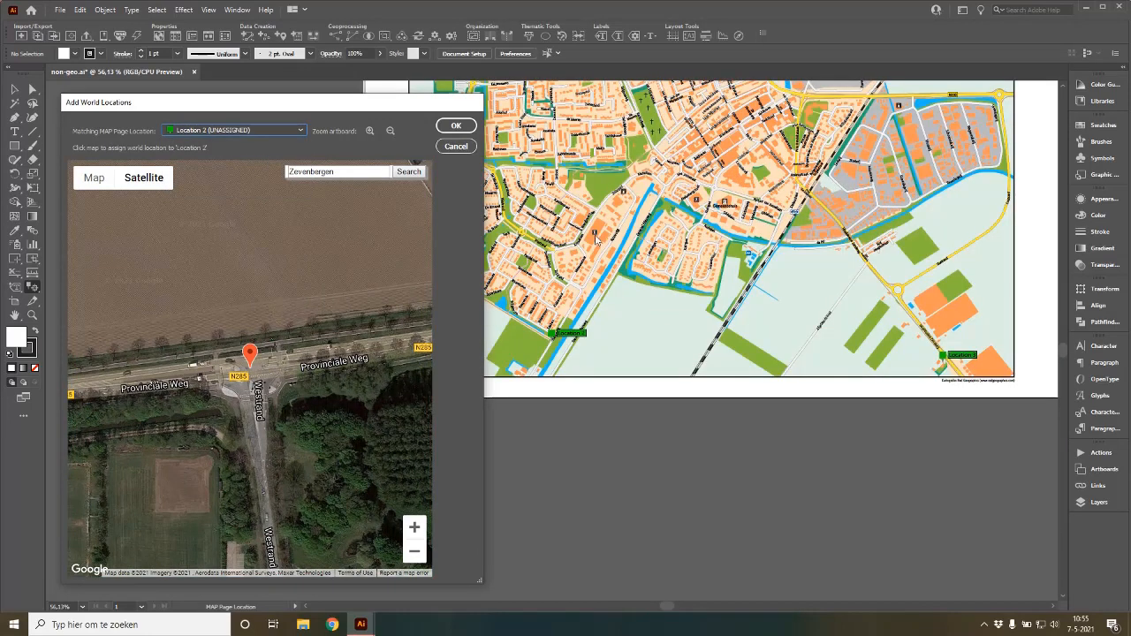
mouse_move(837, 321)
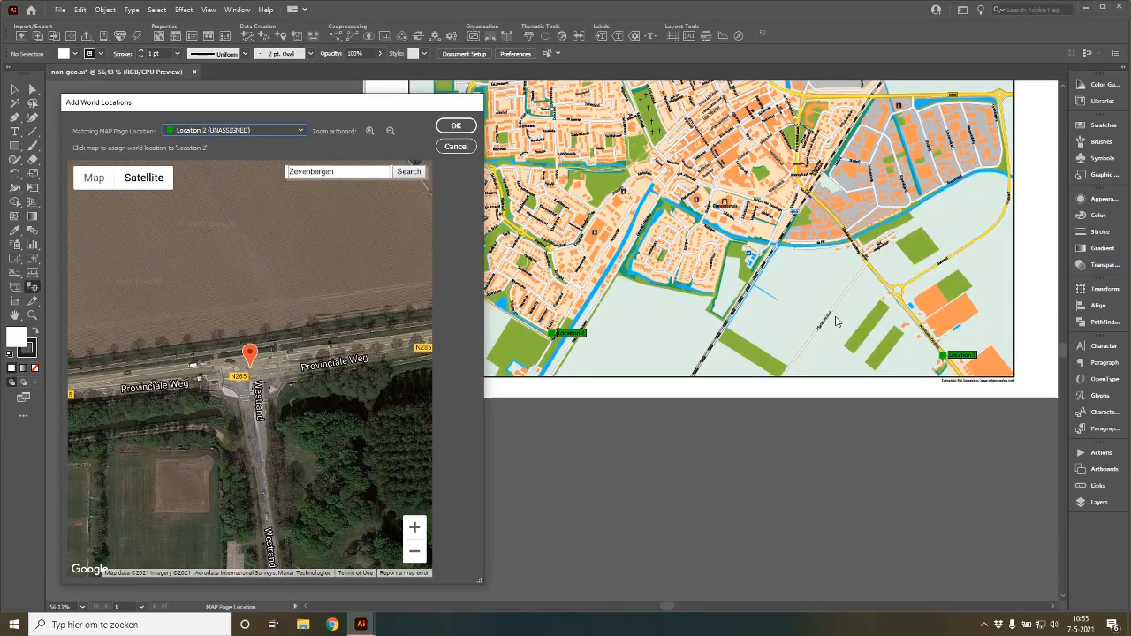
mouse_move(844, 320)
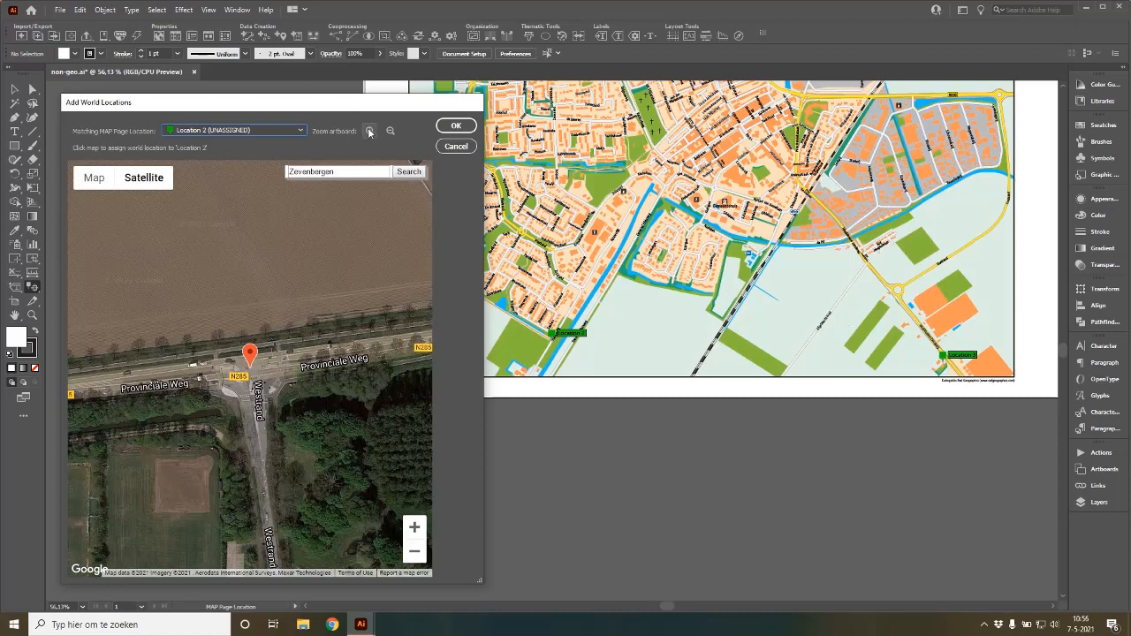
mouse_move(376, 133)
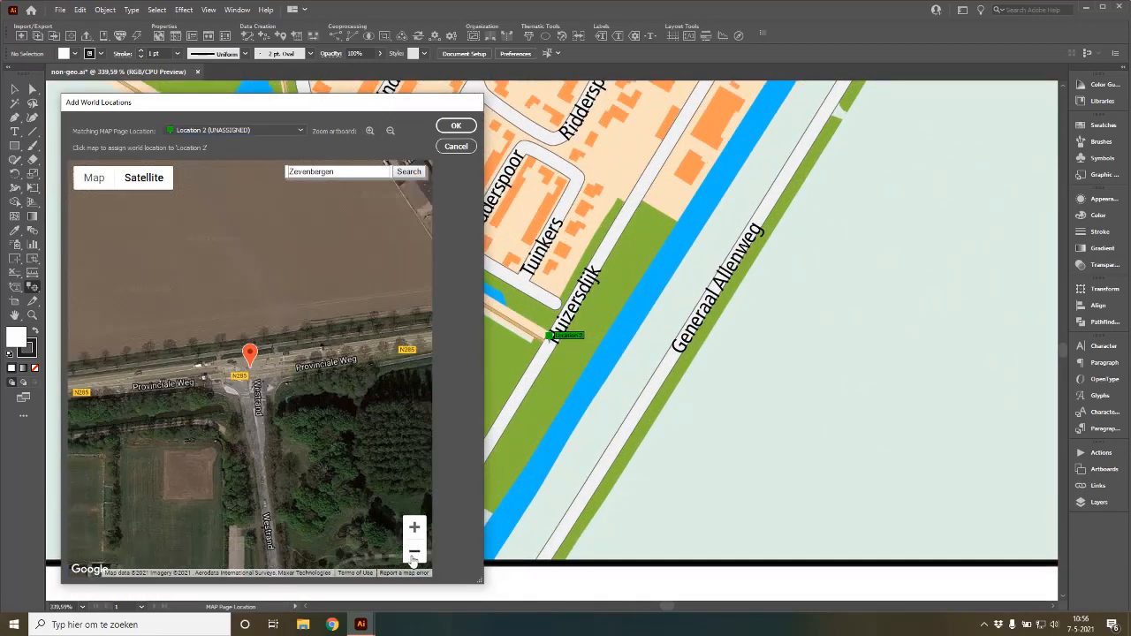
click(414, 552)
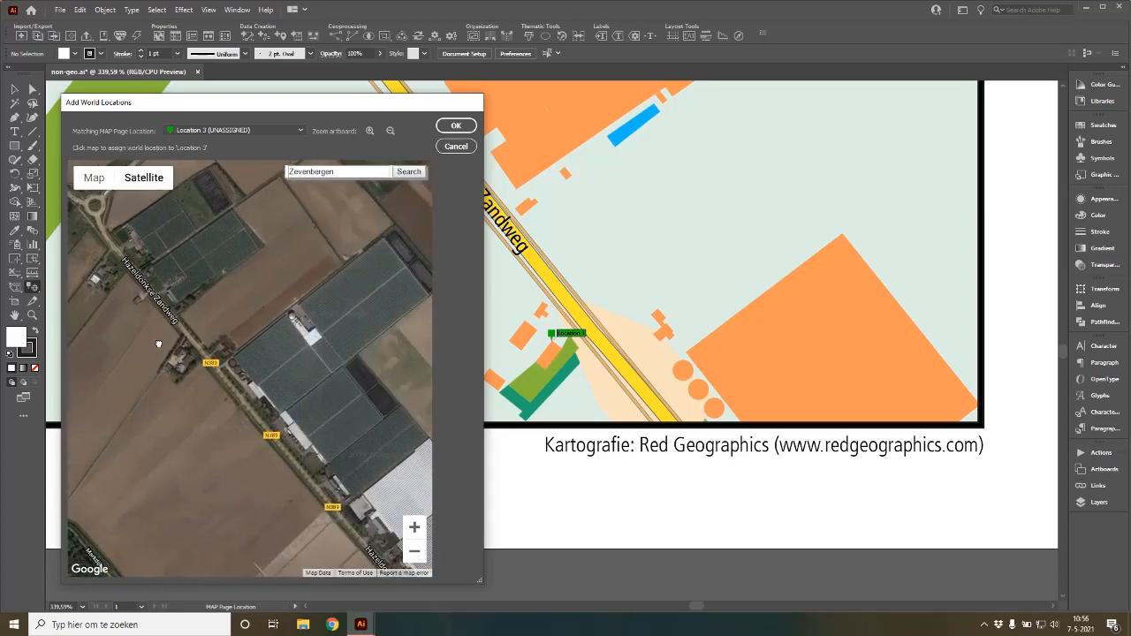
drag(159, 343, 199, 358)
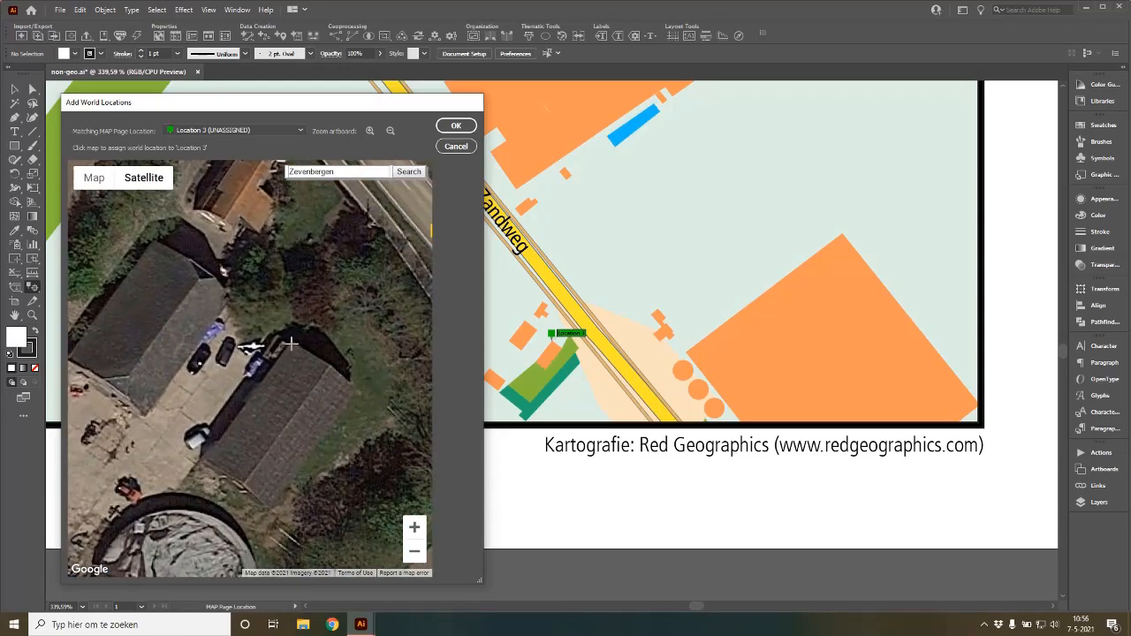
click(292, 345)
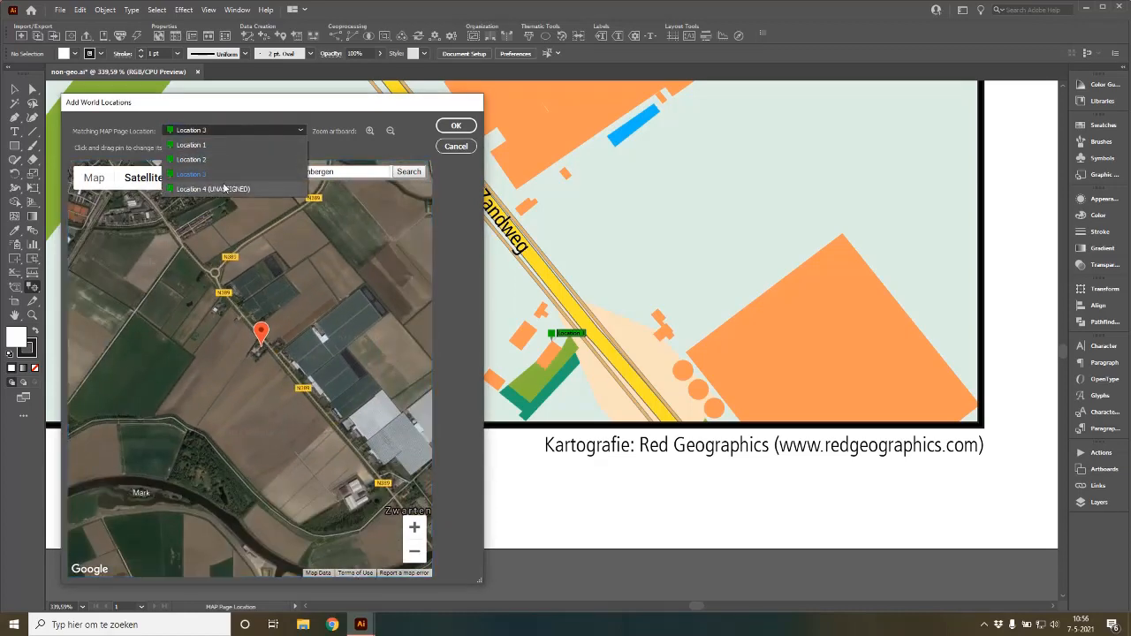
Step: Pin Location 4 at its matching spot and confirm all assigned world locations
click(212, 188)
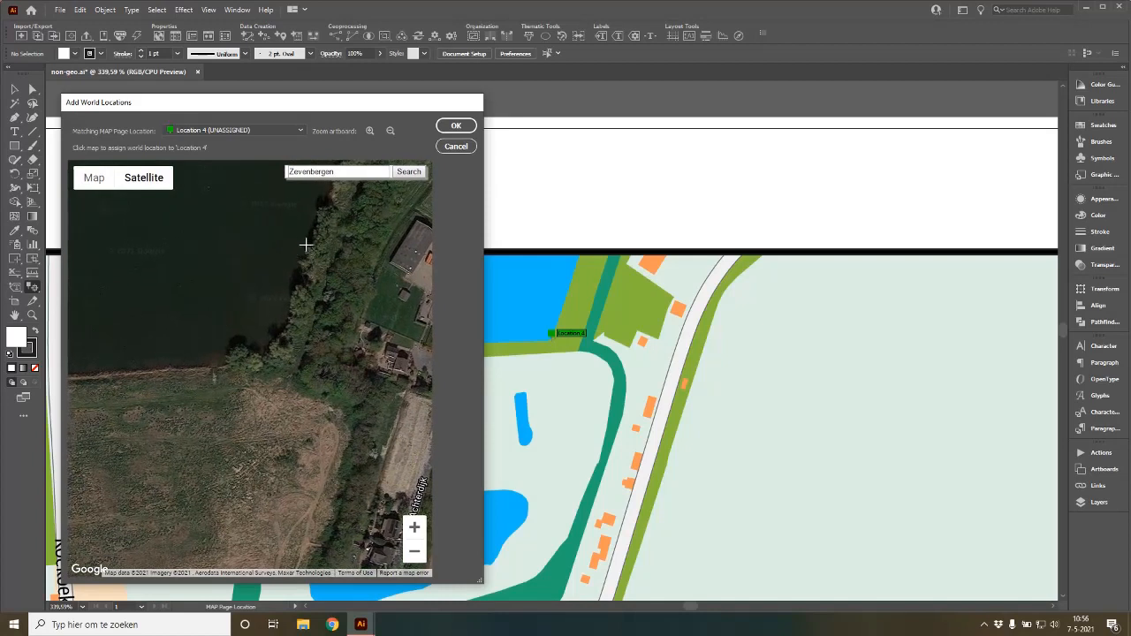
mouse_move(278, 331)
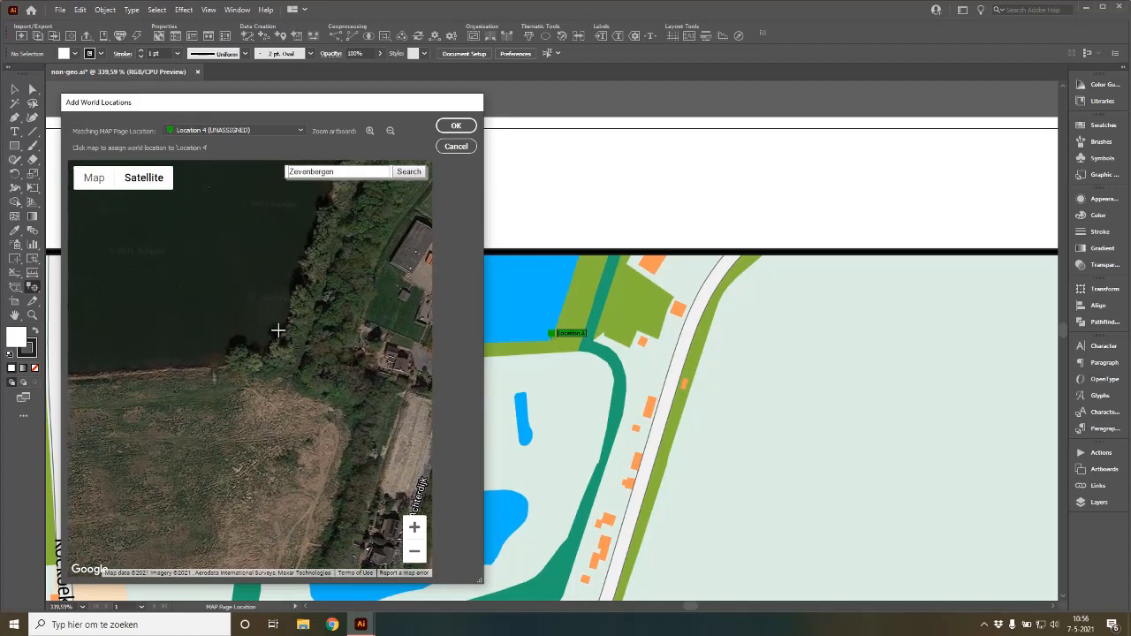
mouse_move(279, 360)
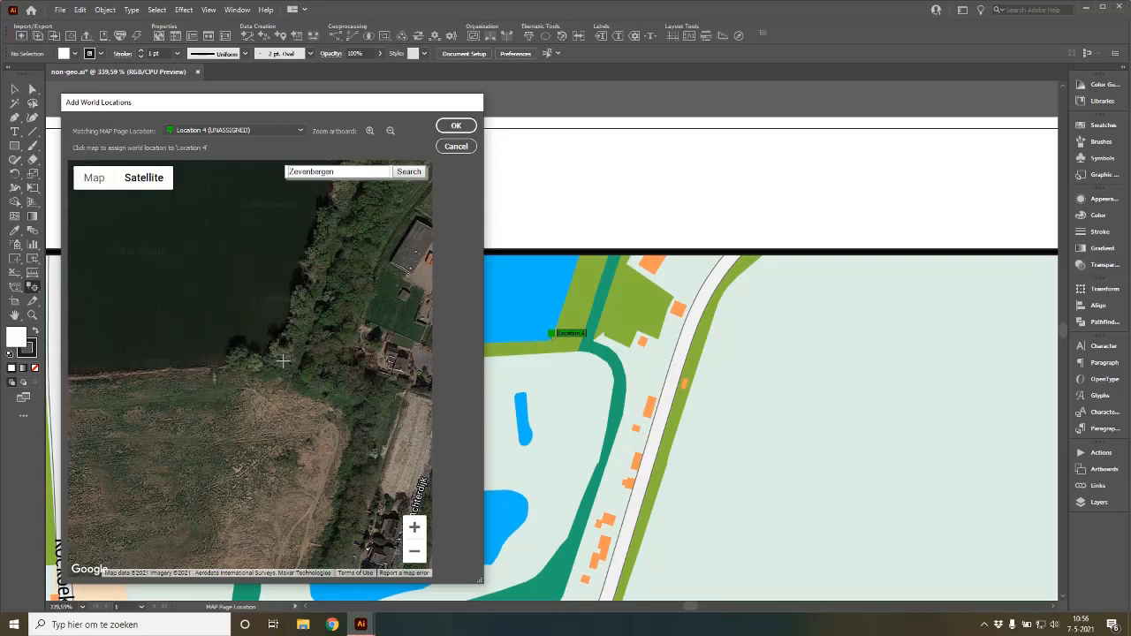
click(250, 356)
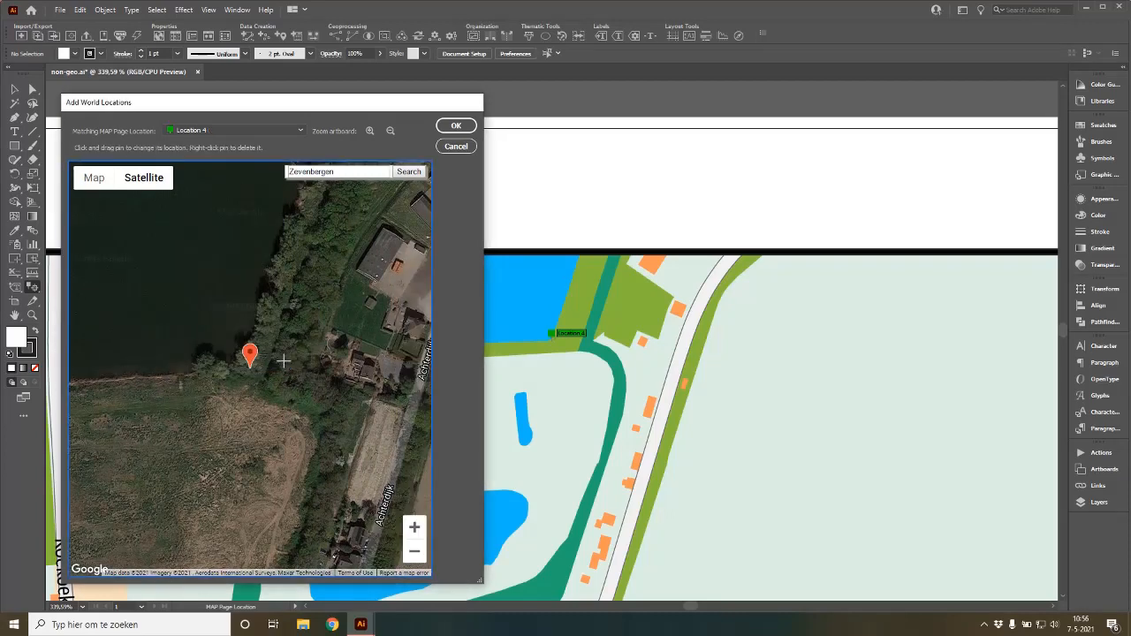
click(456, 124)
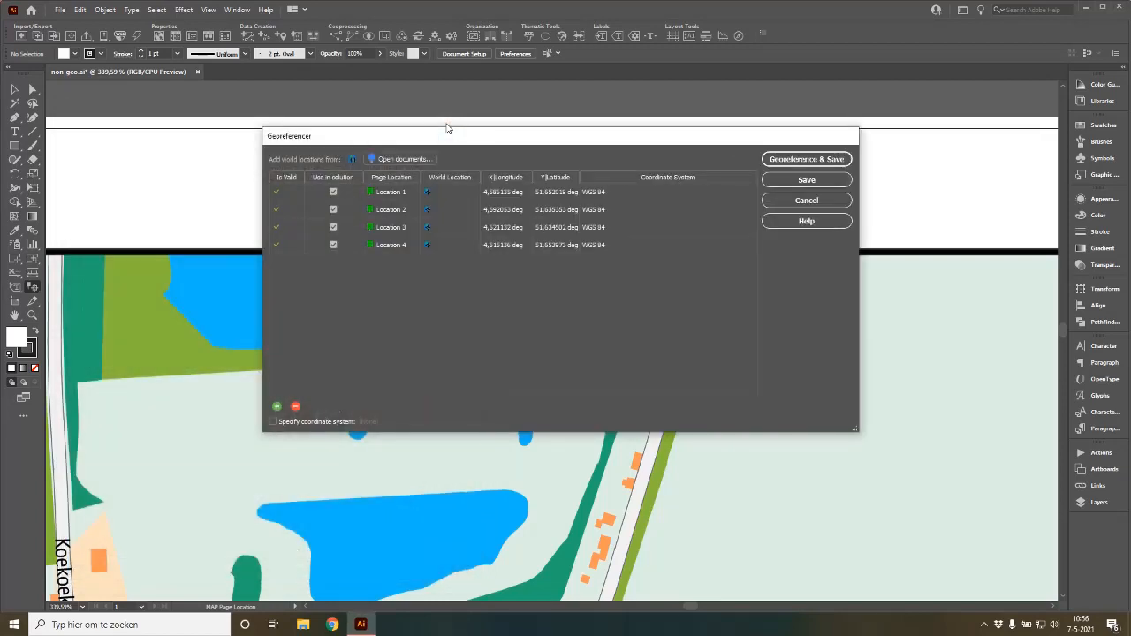
mouse_move(507, 208)
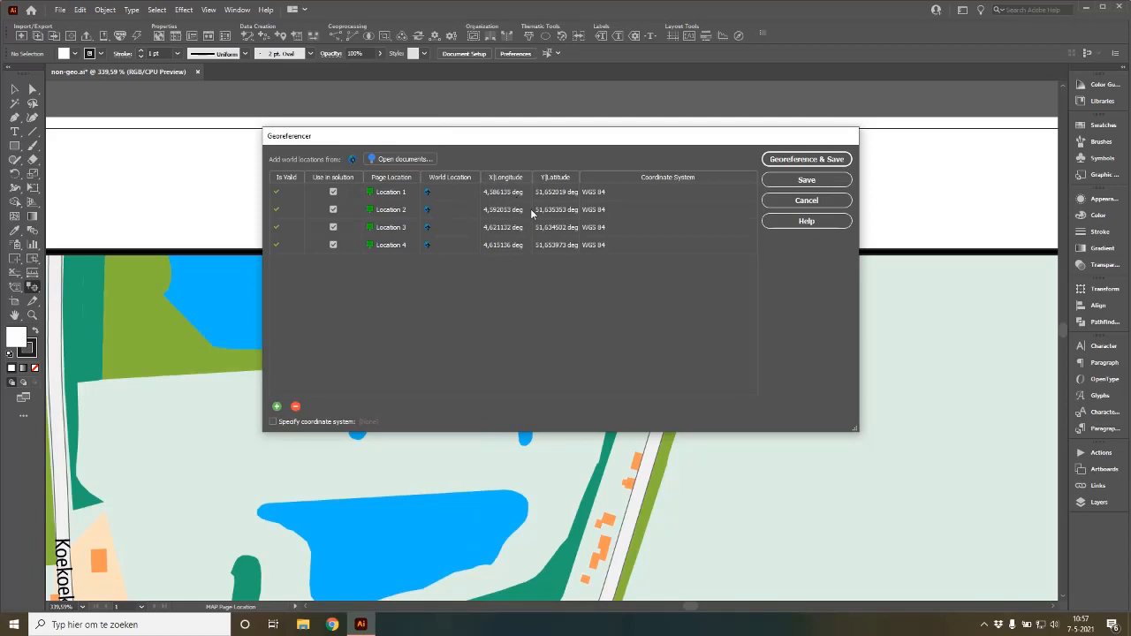
mouse_move(548, 210)
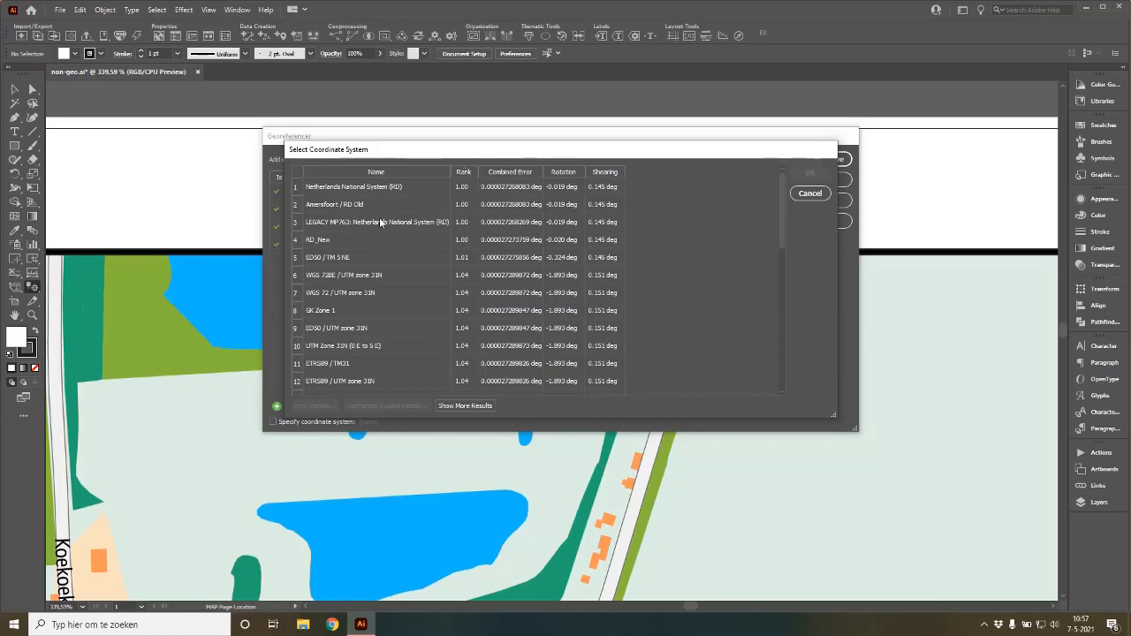
mouse_move(386, 212)
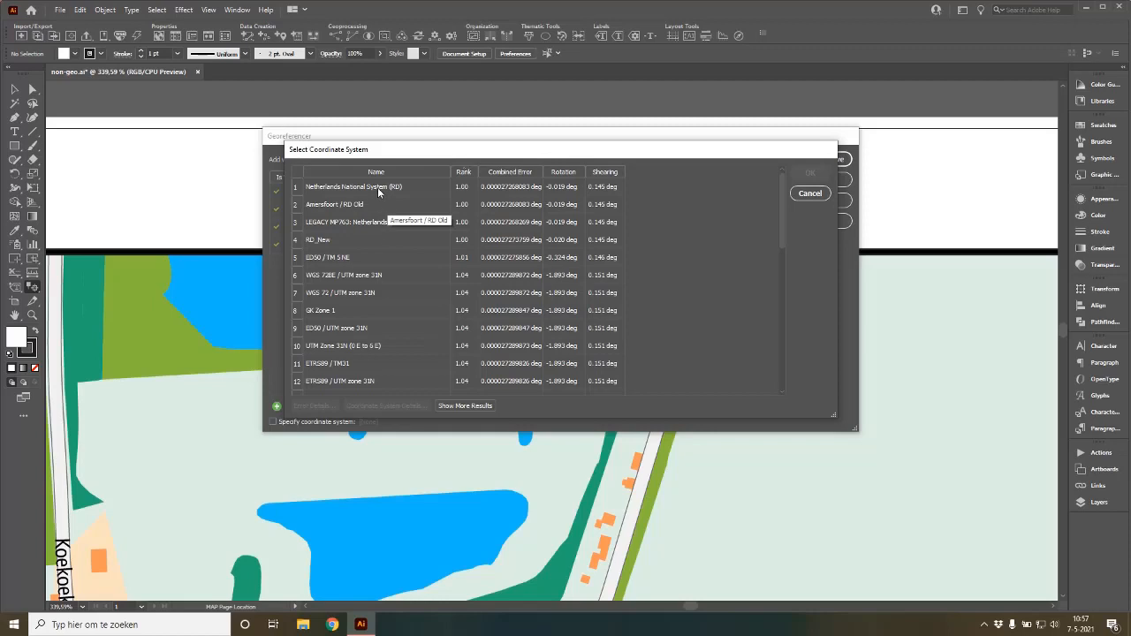
Step: Select the Netherlands National System (RD) row and confirm the coordinate system
click(353, 186)
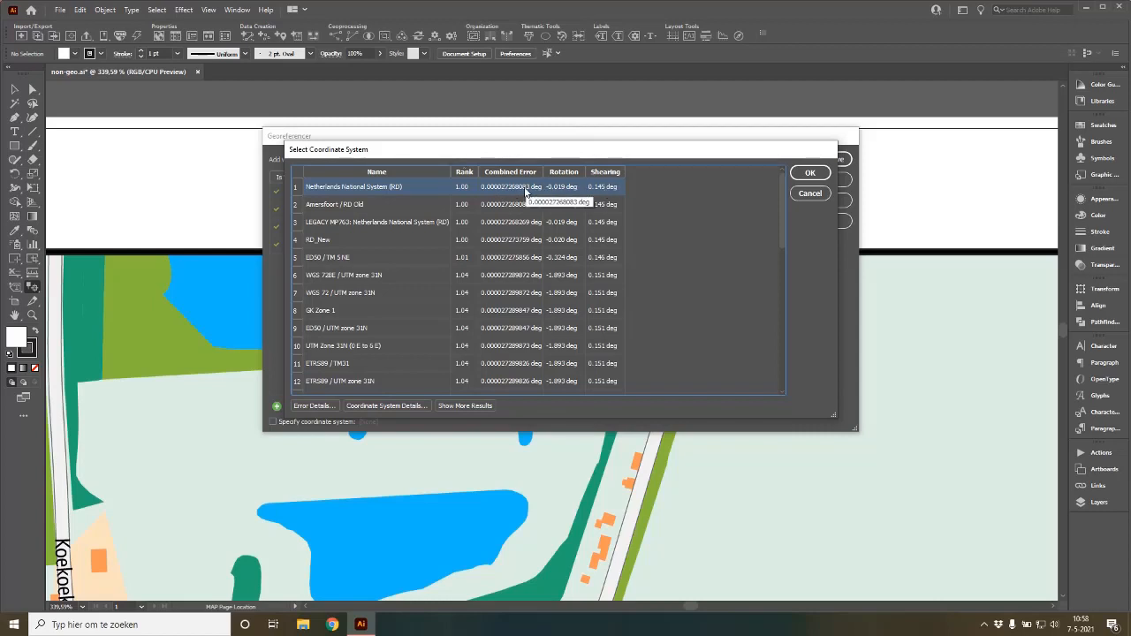
mouse_move(420, 195)
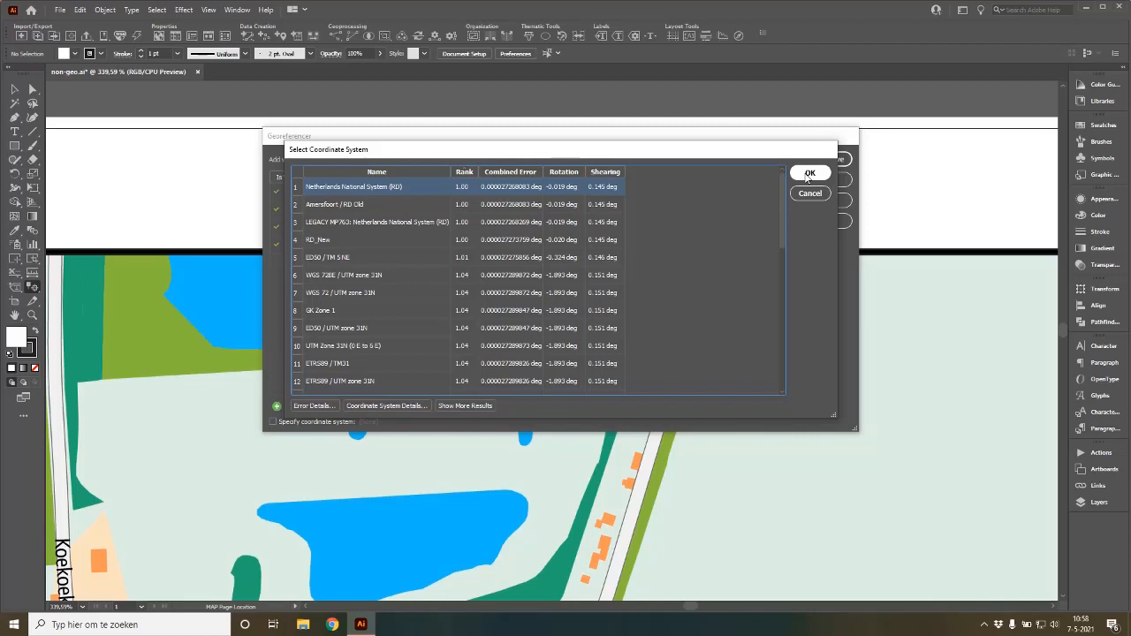
mouse_move(409, 189)
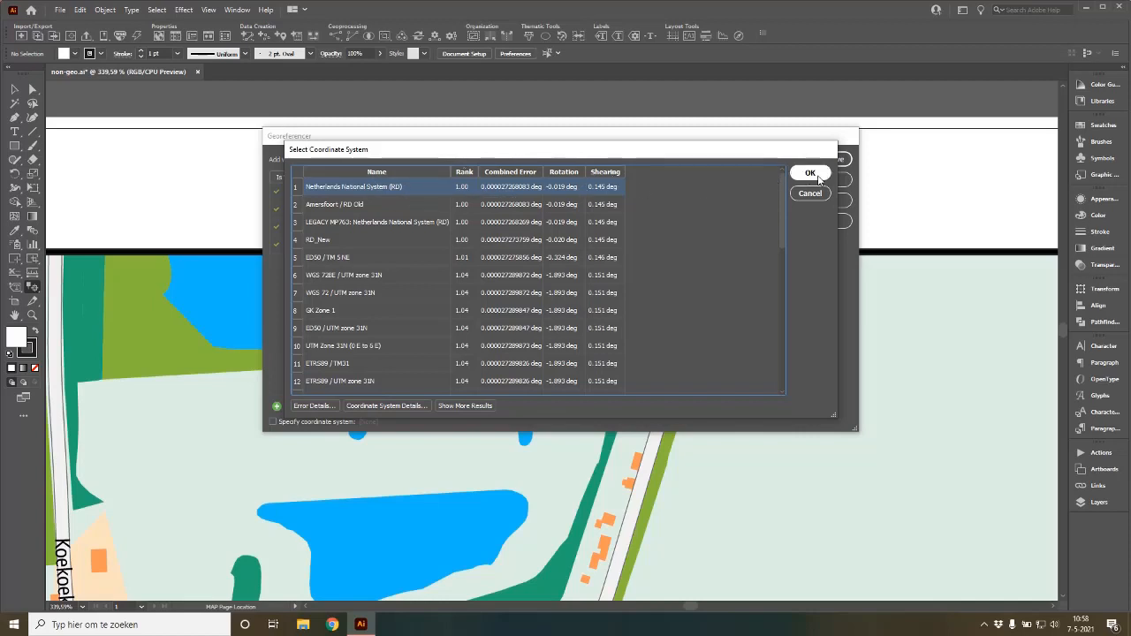
click(811, 173)
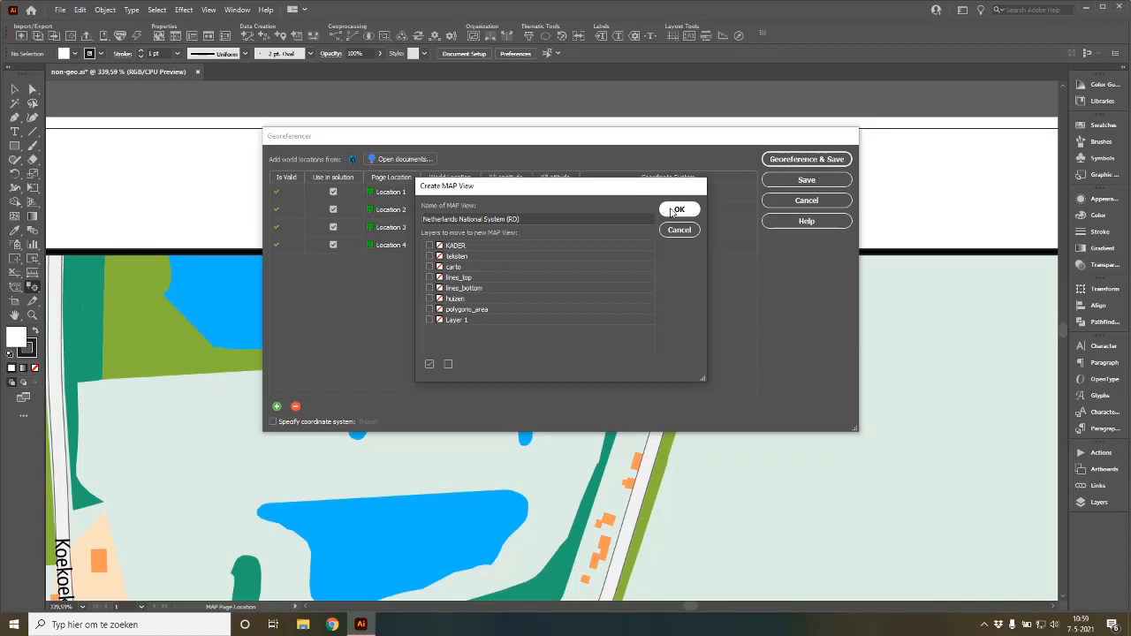
Step: Confirm the Netherlands National System (RD) MAP View and dismiss the world-locations notice
click(679, 209)
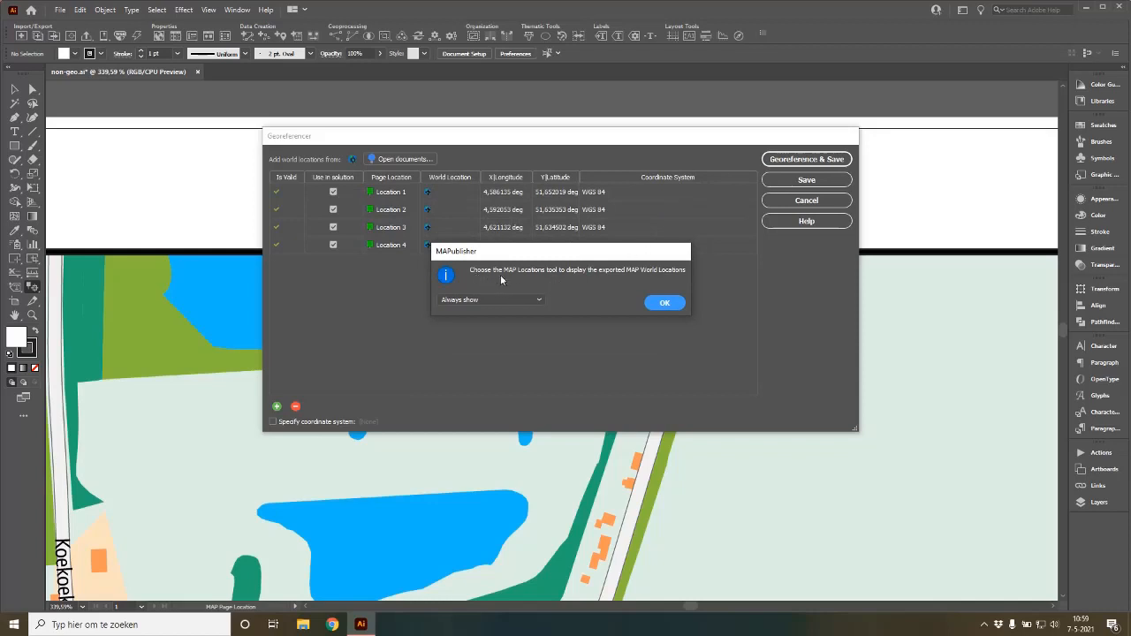
mouse_move(528, 278)
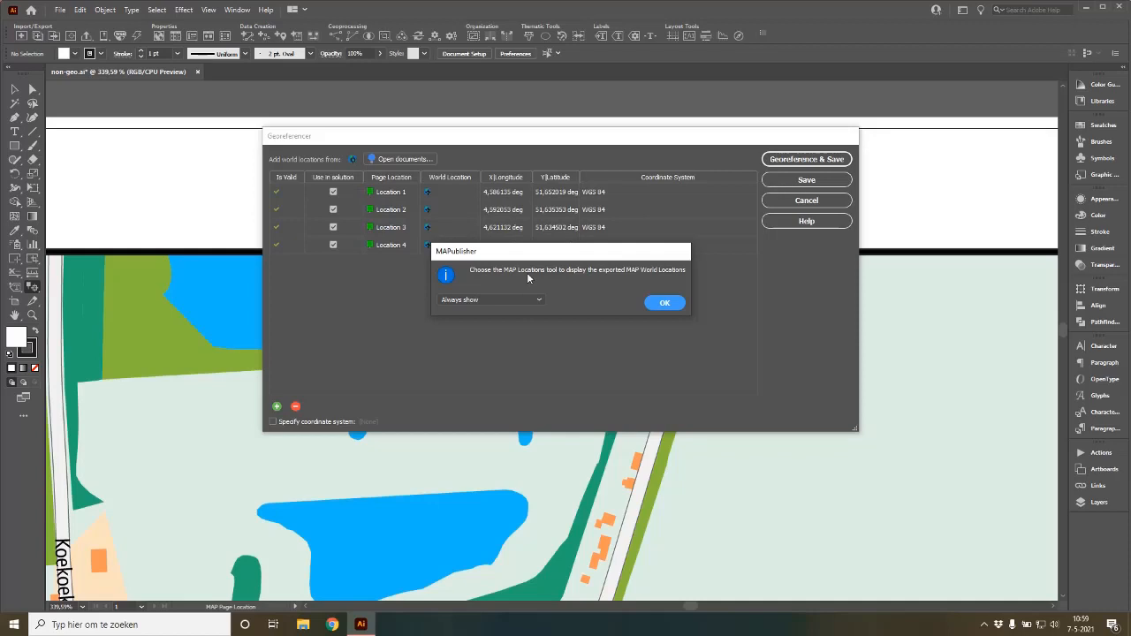
click(664, 302)
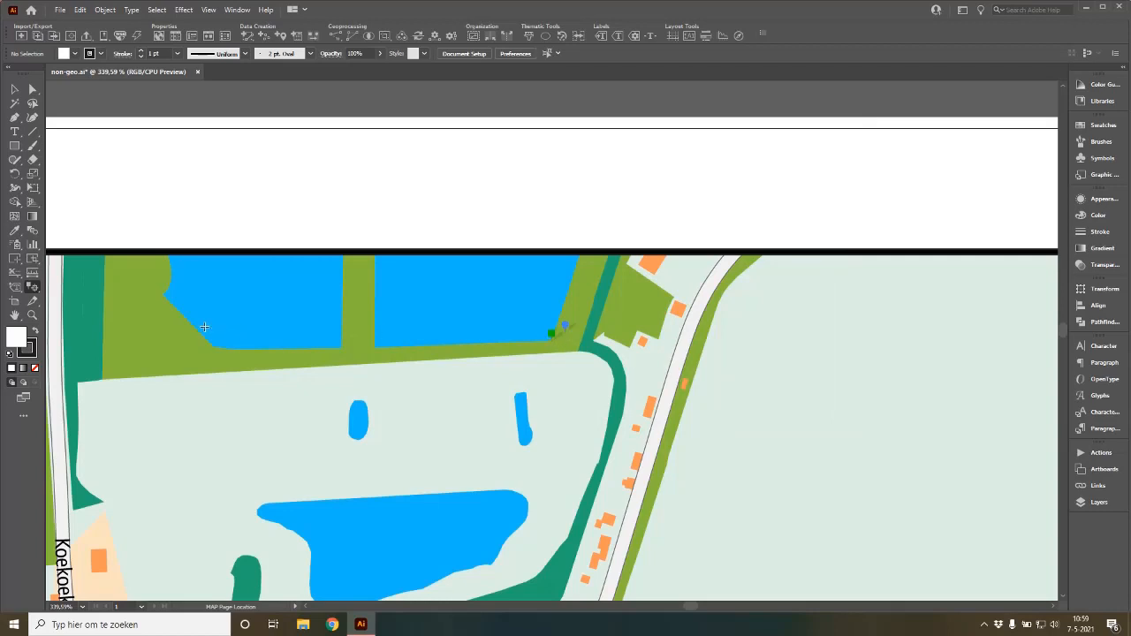
Step: Use the menu bar to open MAPublisher's Find Places window
click(208, 9)
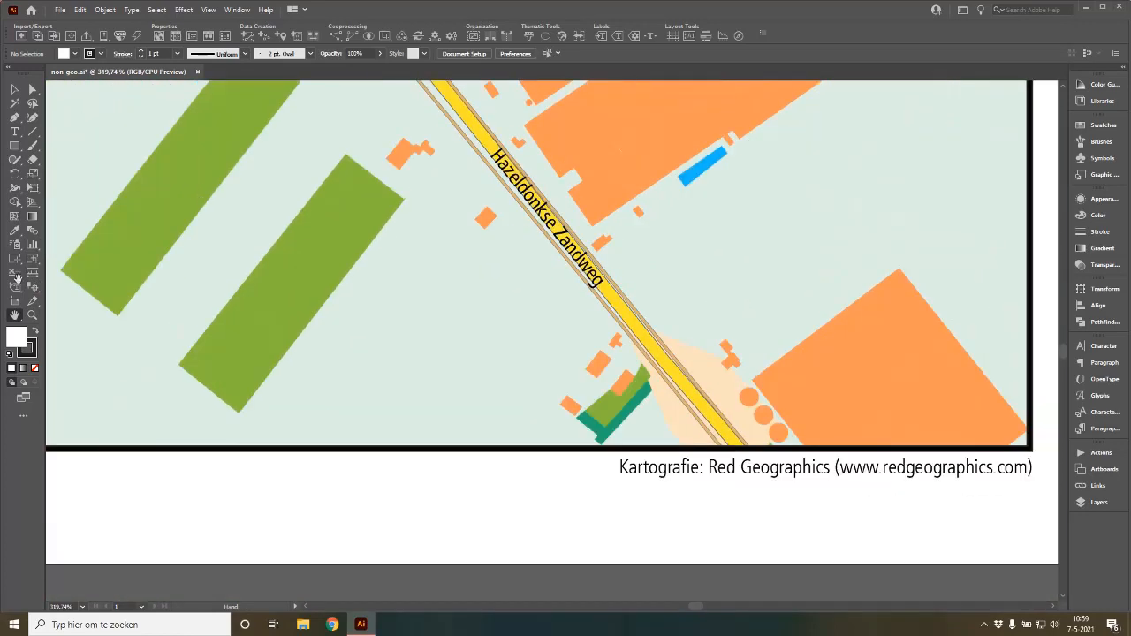
mouse_move(32, 285)
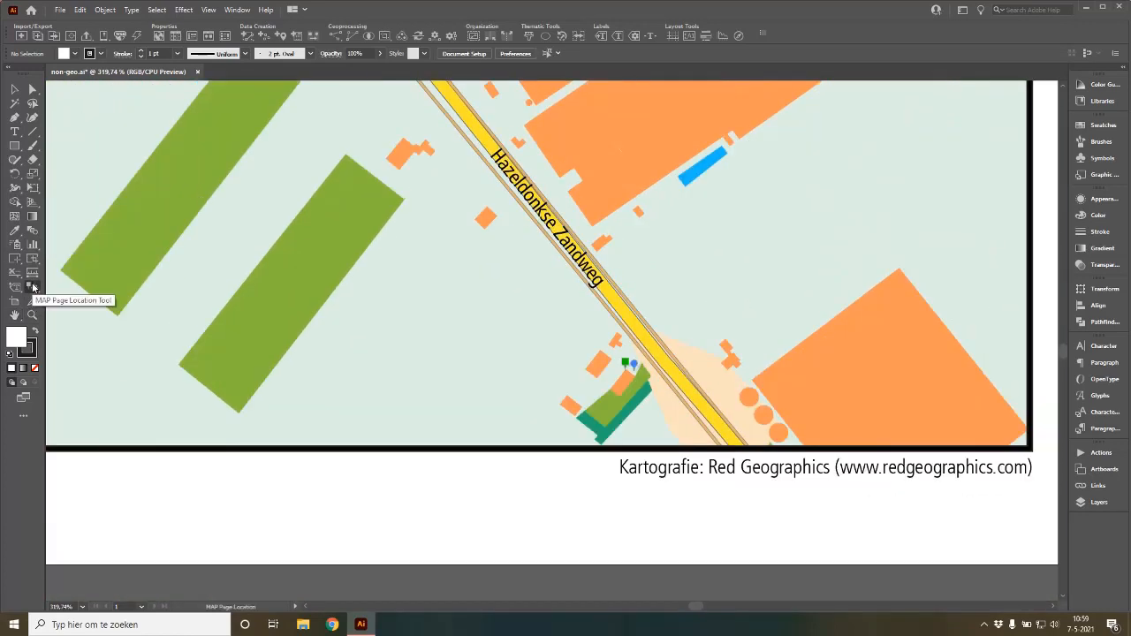
mouse_move(198, 109)
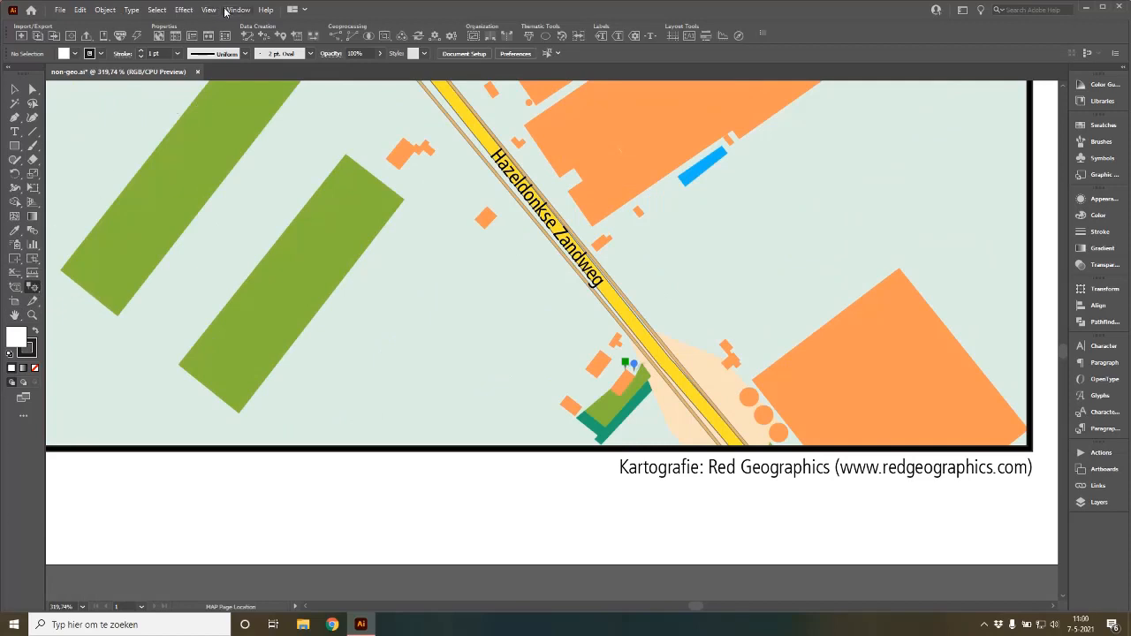
mouse_move(226, 12)
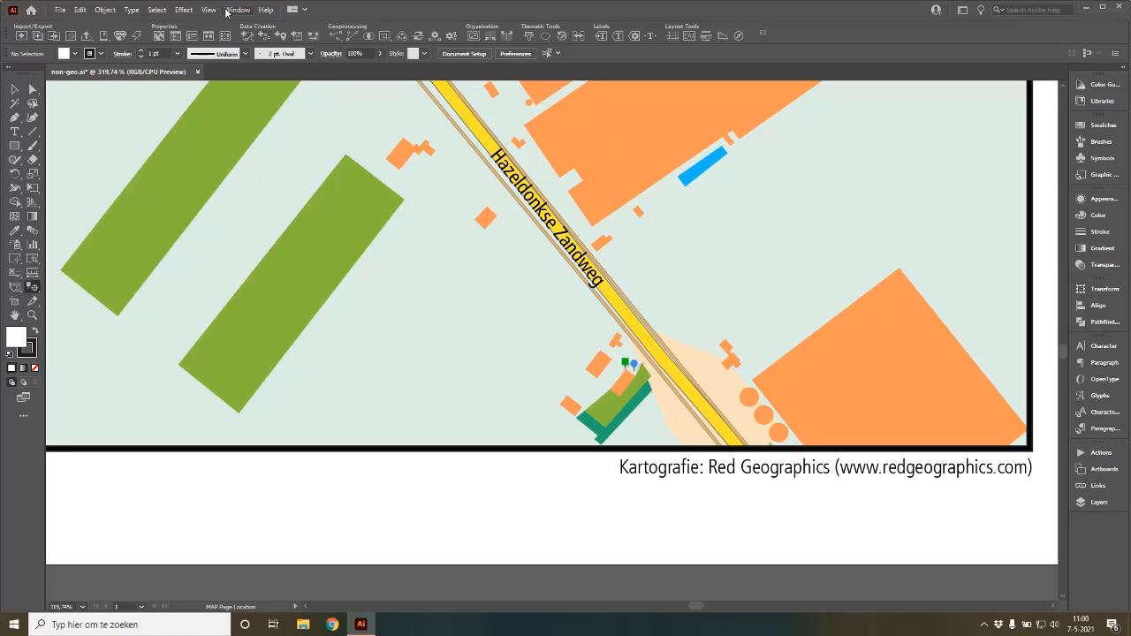
click(208, 9)
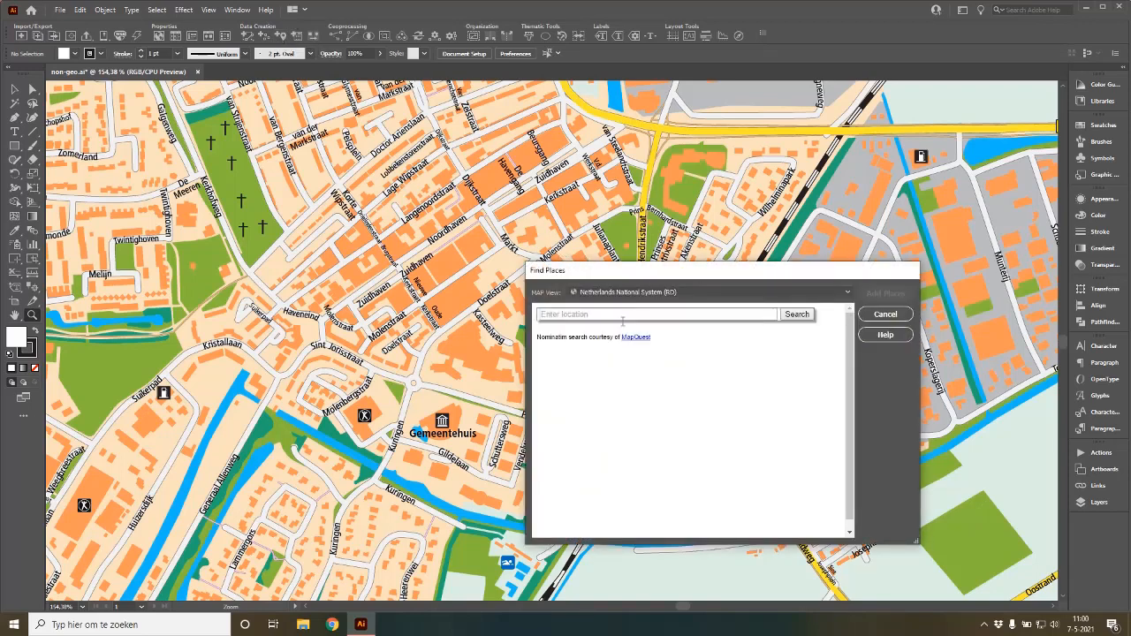
Step: Search Find Places for 'Zevenbergen station' and add the single station result to the map
text(Zevenbergen train station)
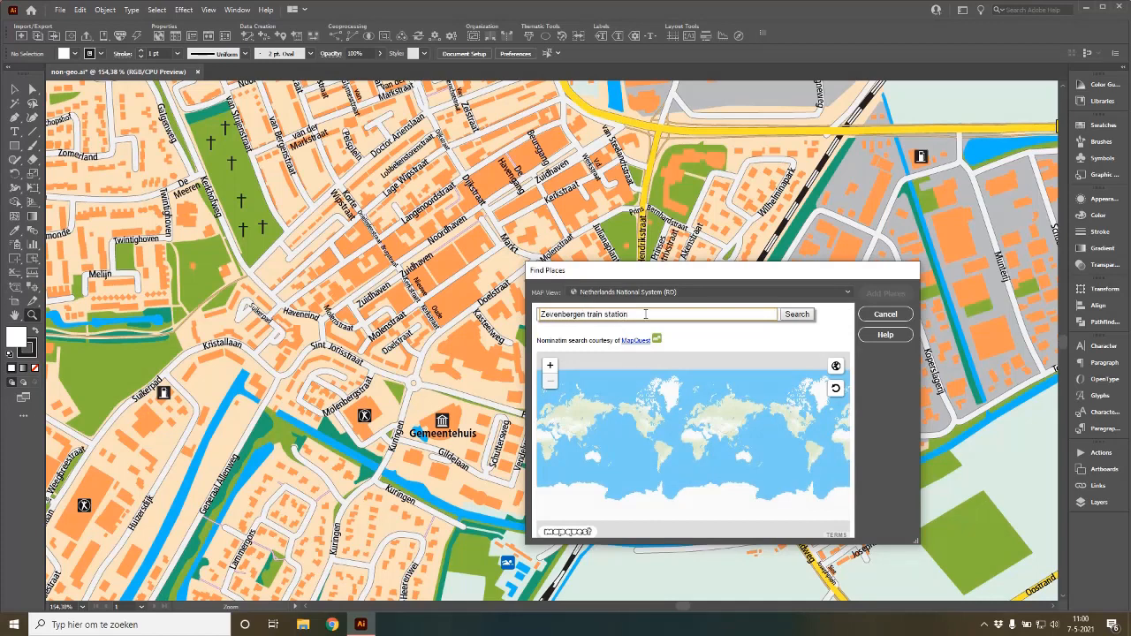
click(796, 313)
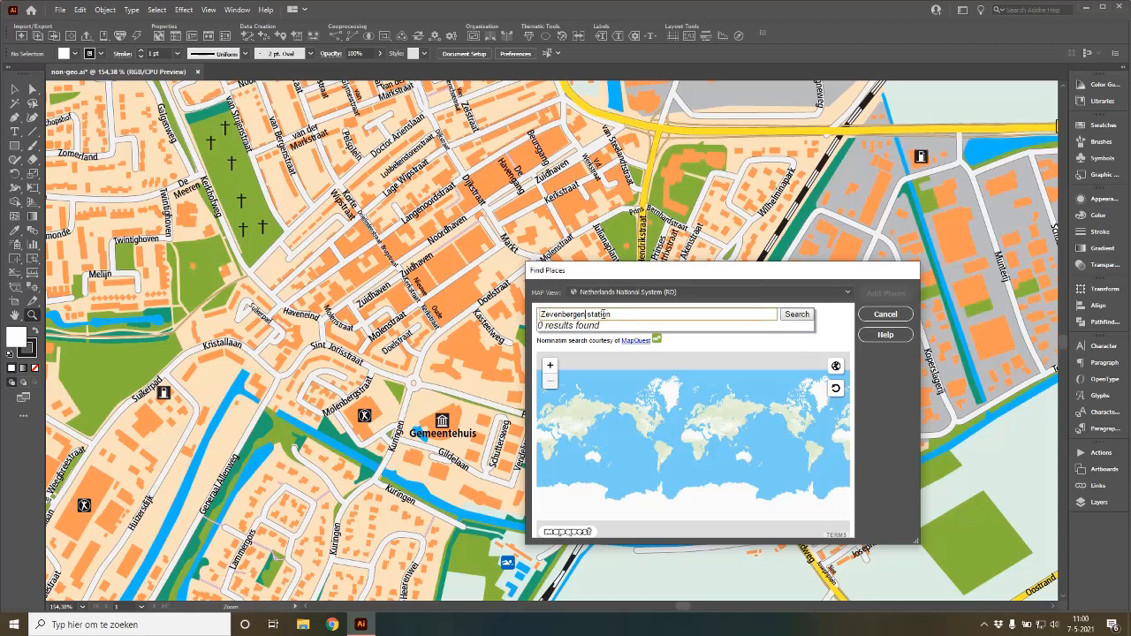
click(796, 315)
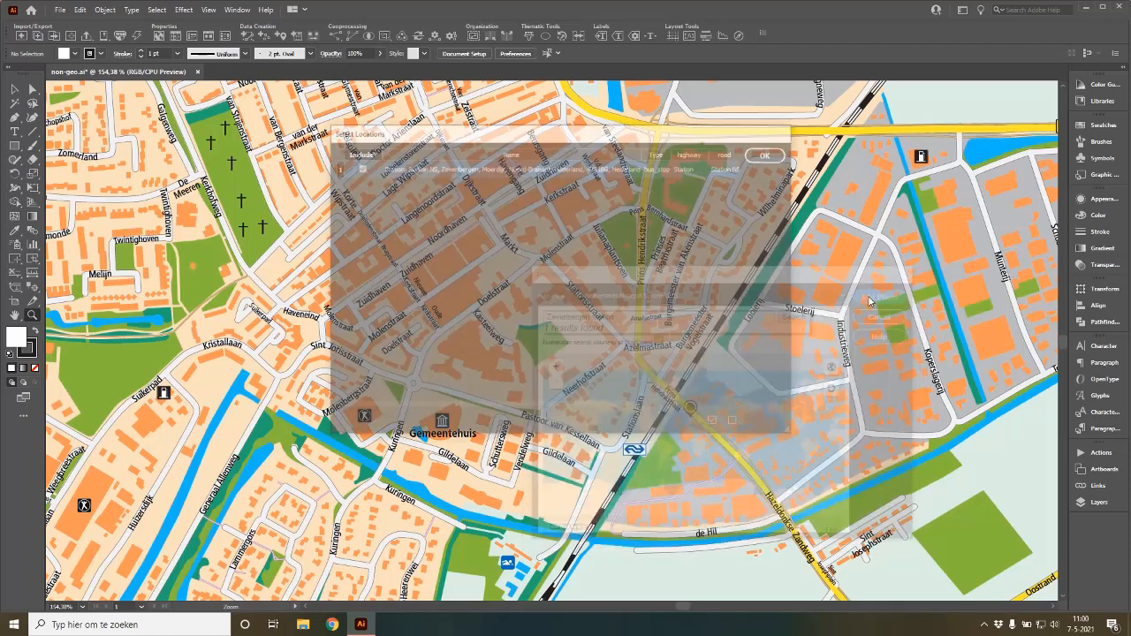
click(765, 155)
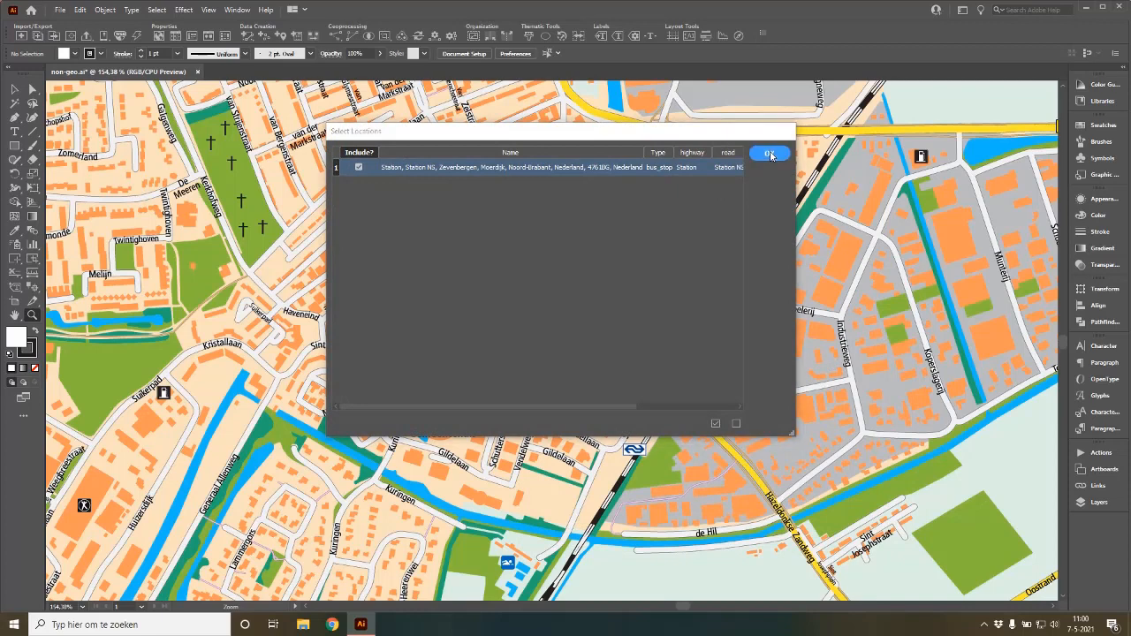
click(769, 152)
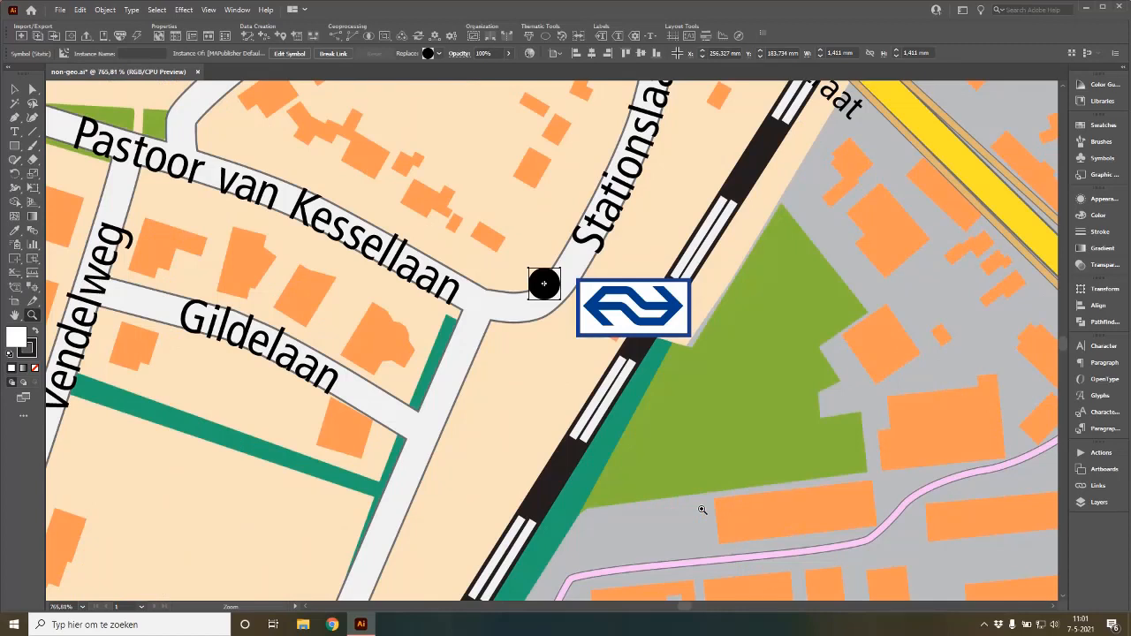
mouse_move(681, 522)
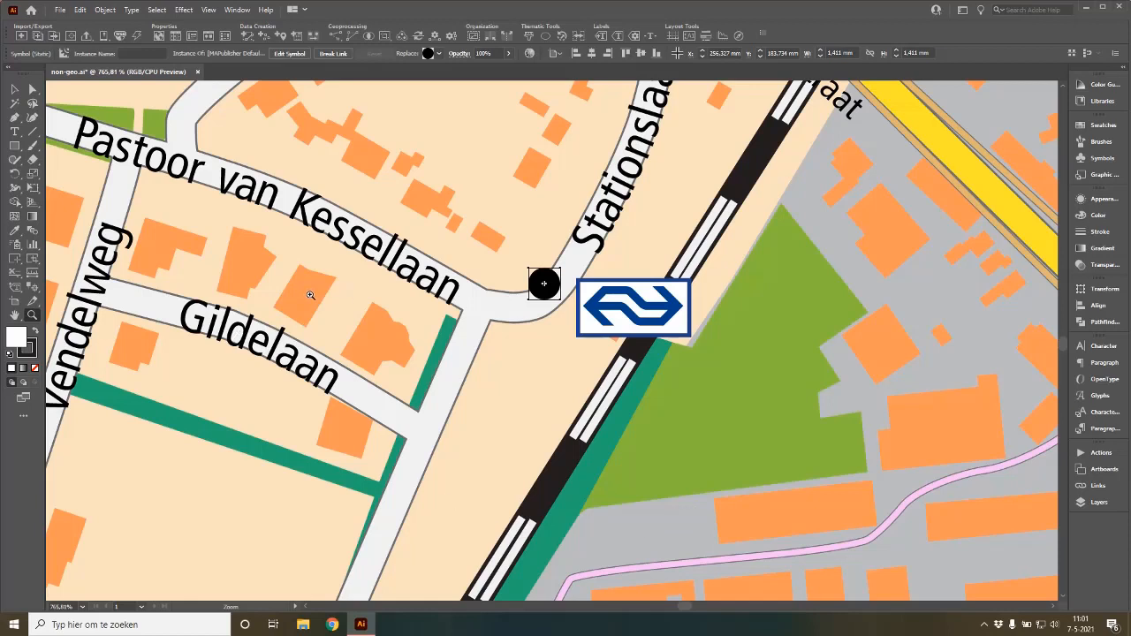
mouse_move(535, 294)
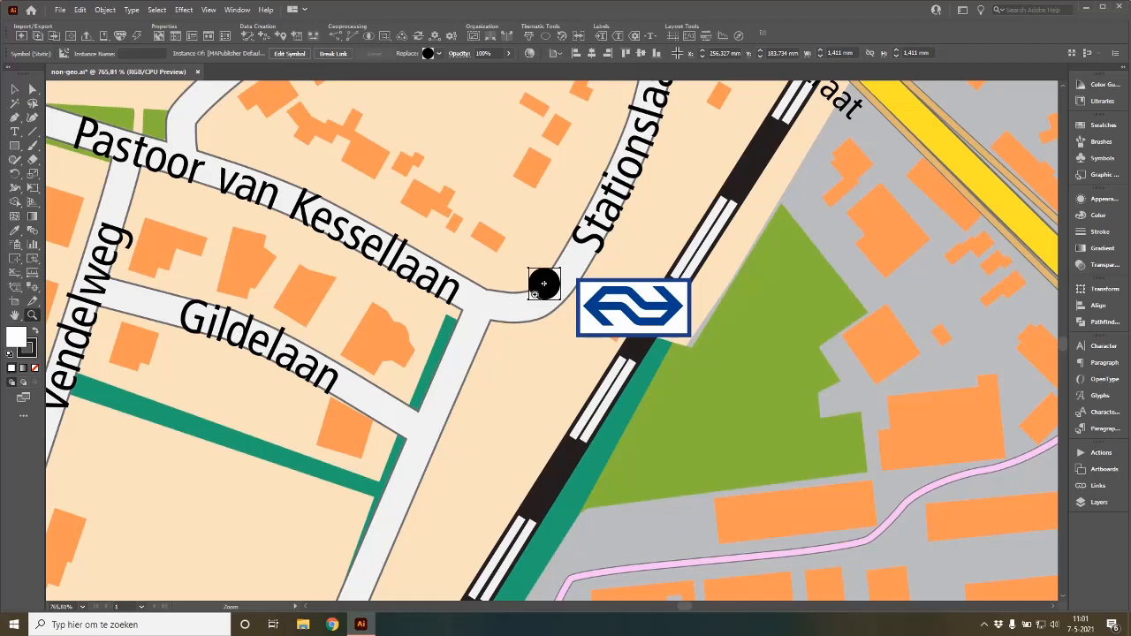
mouse_move(573, 362)
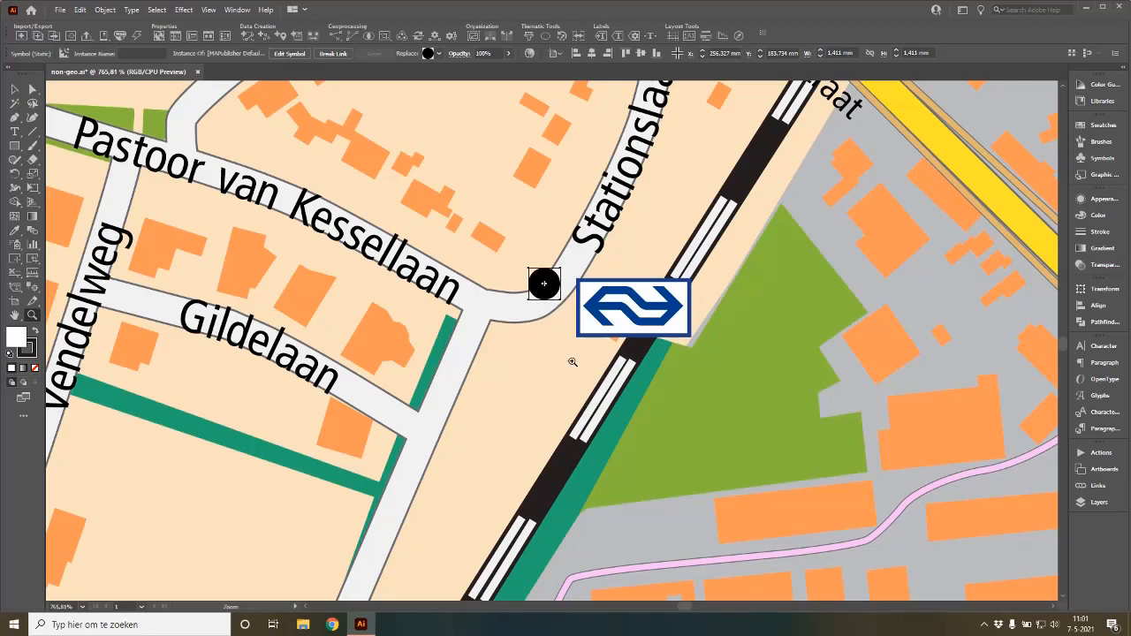